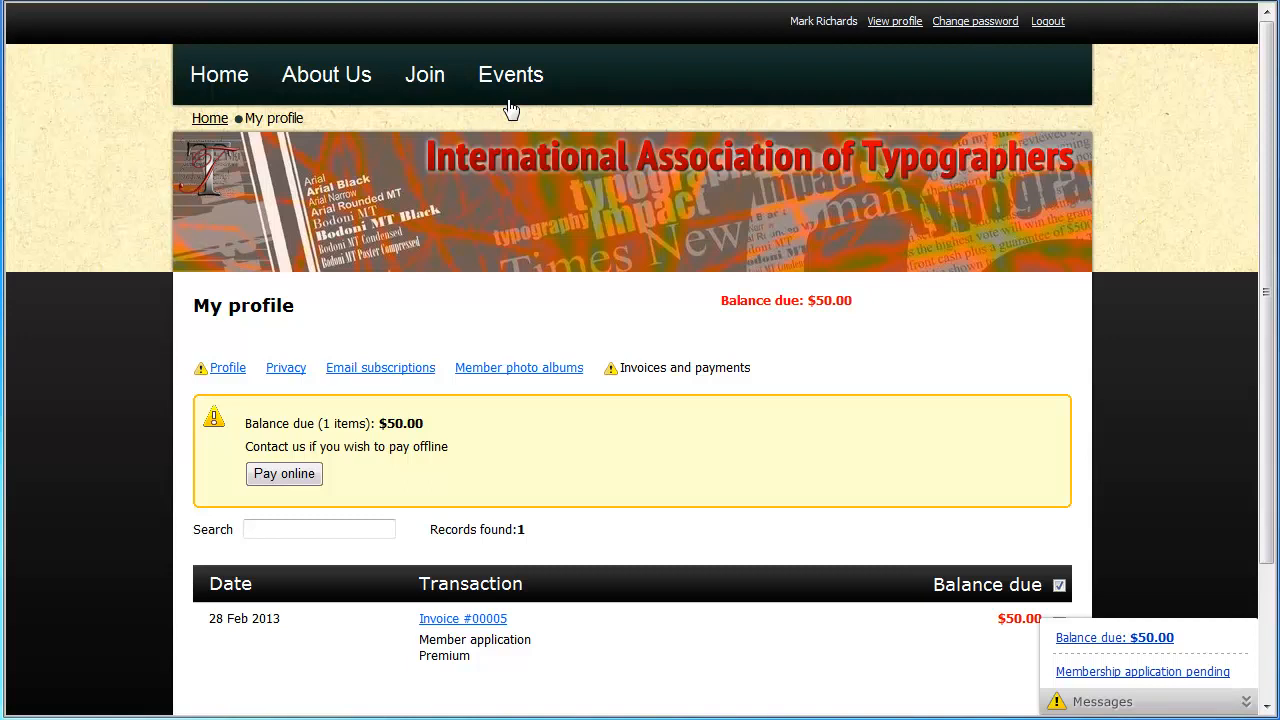
mouse_move(498, 108)
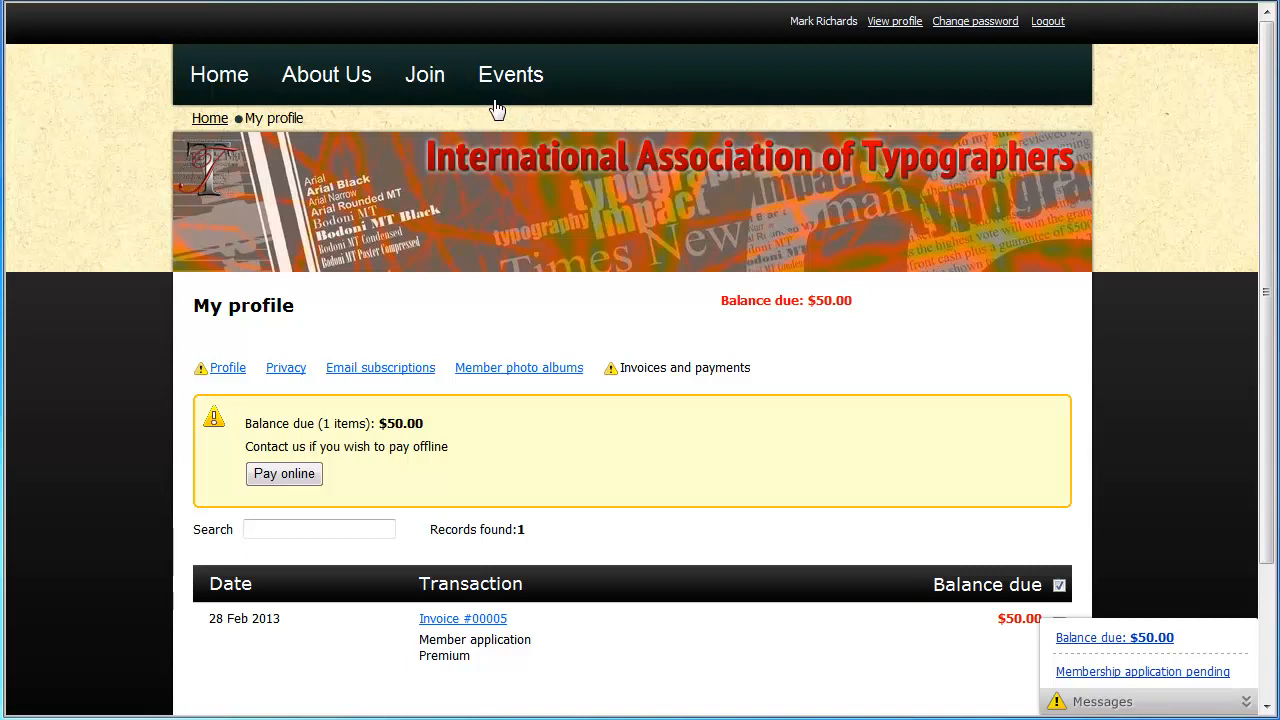
mouse_move(284, 414)
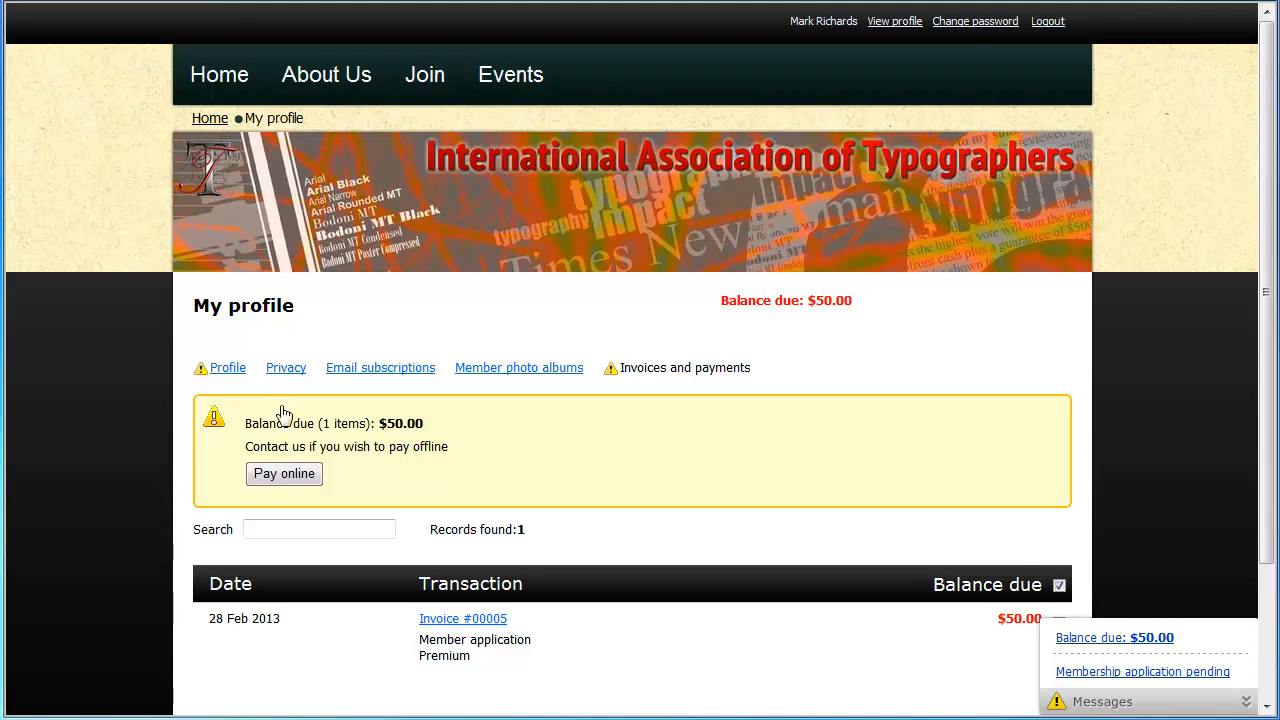
click(284, 472)
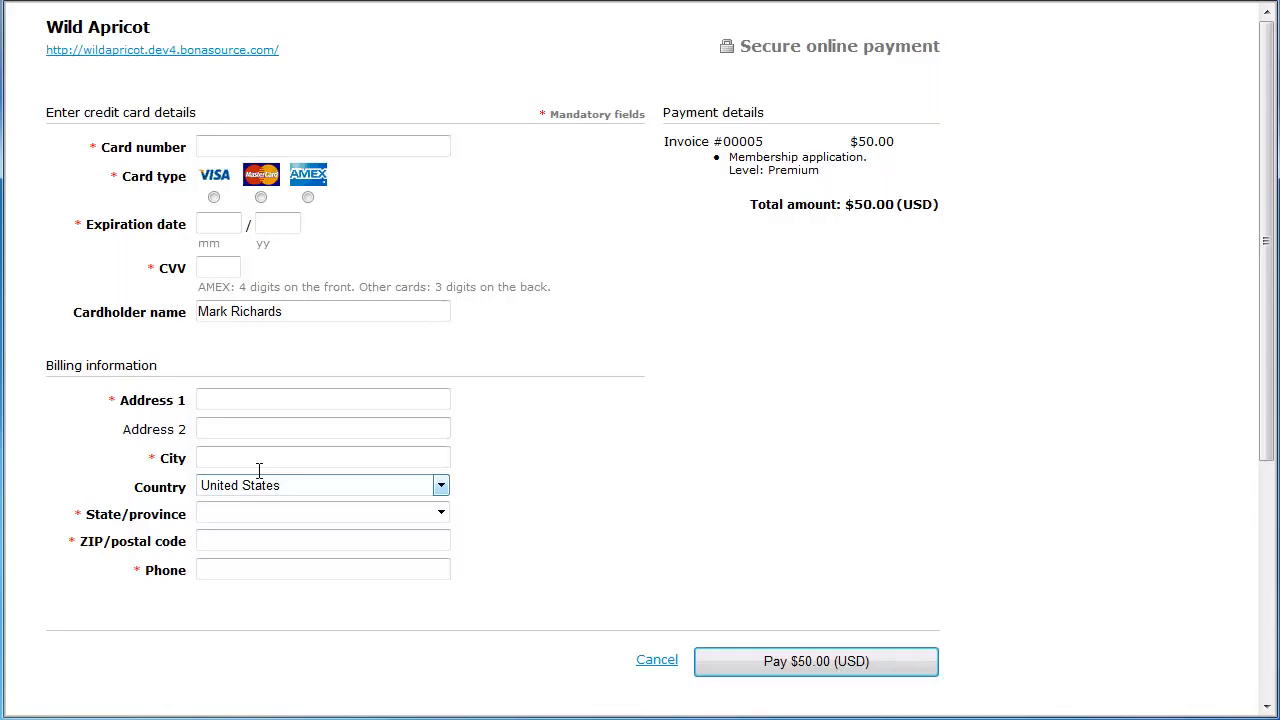
click(324, 146)
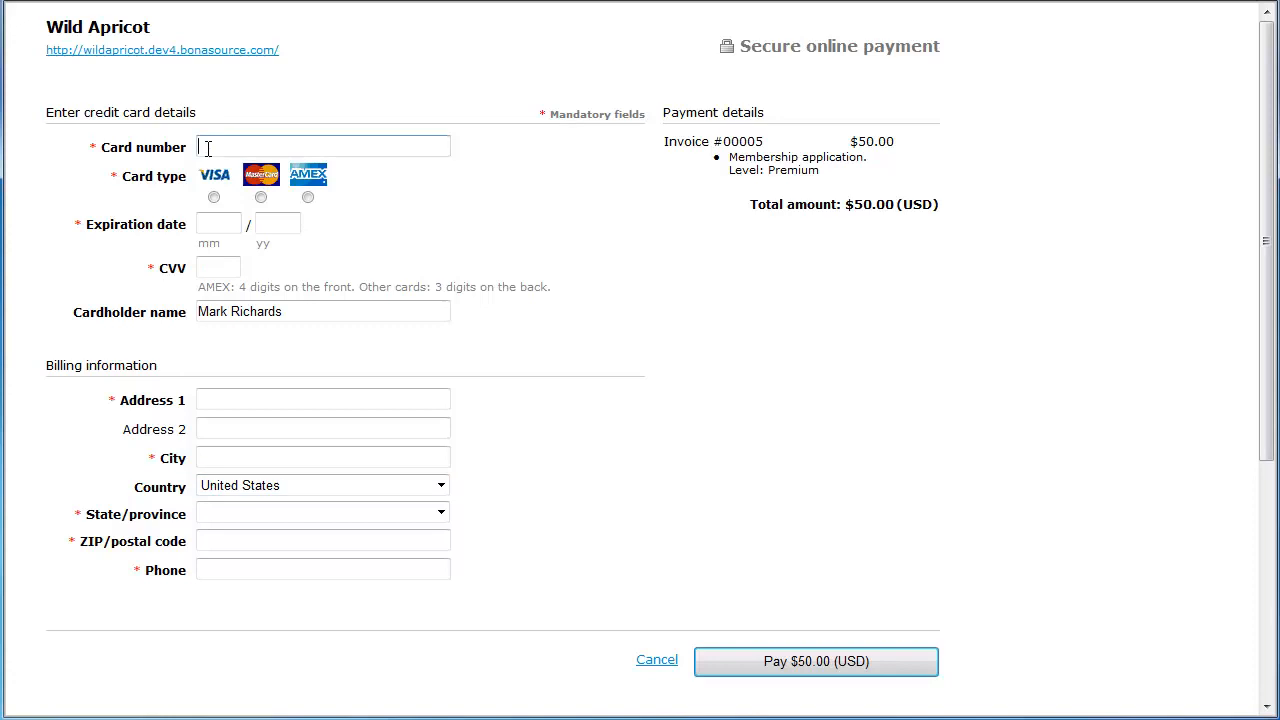
text(4242424242424242)
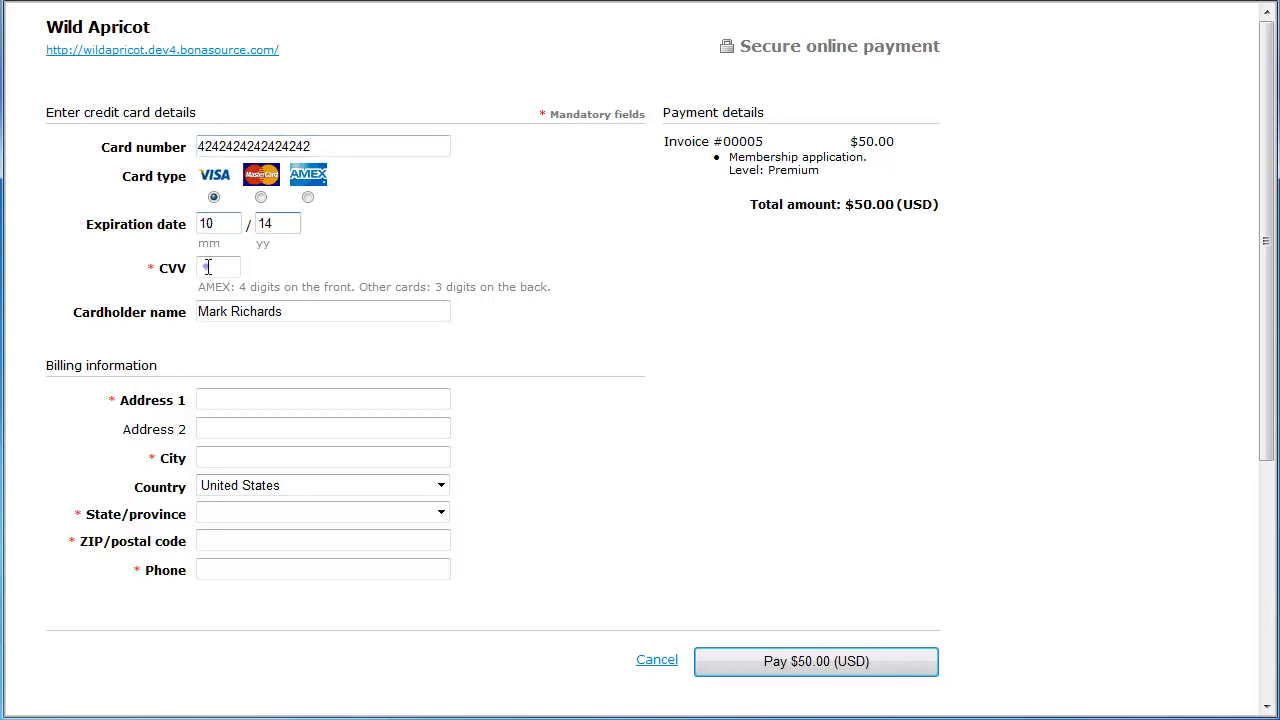
text(1234)
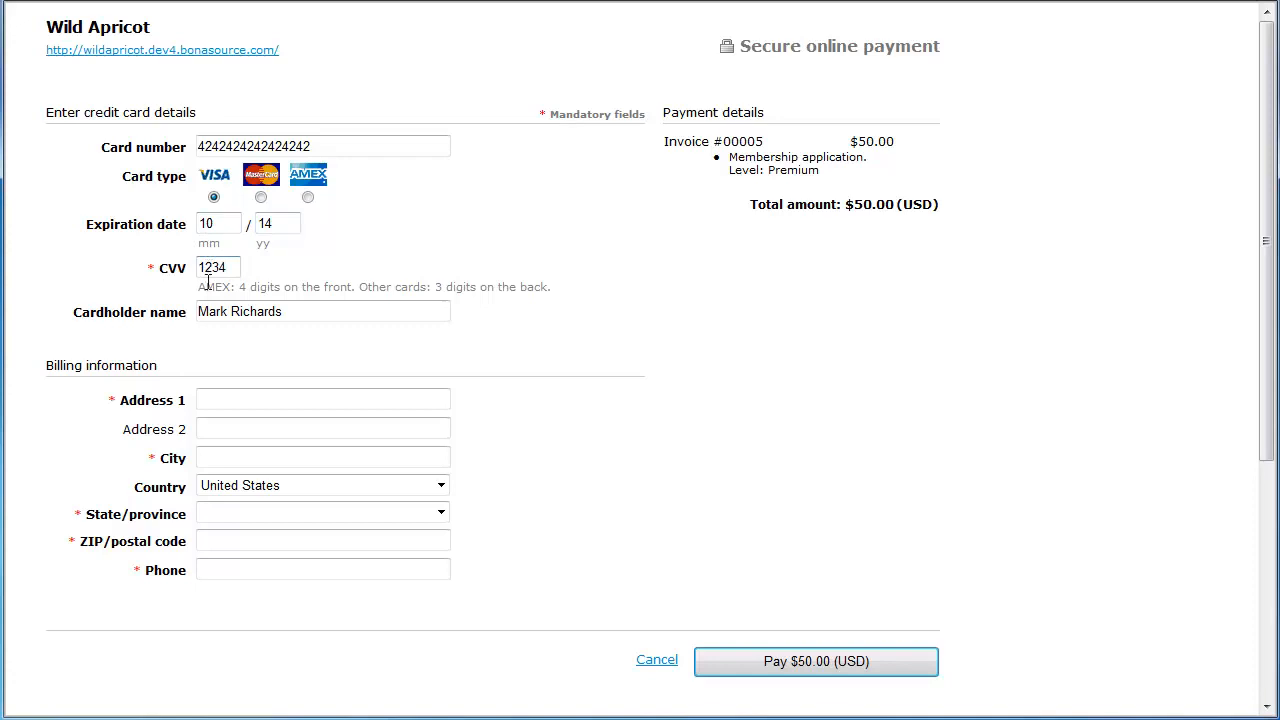
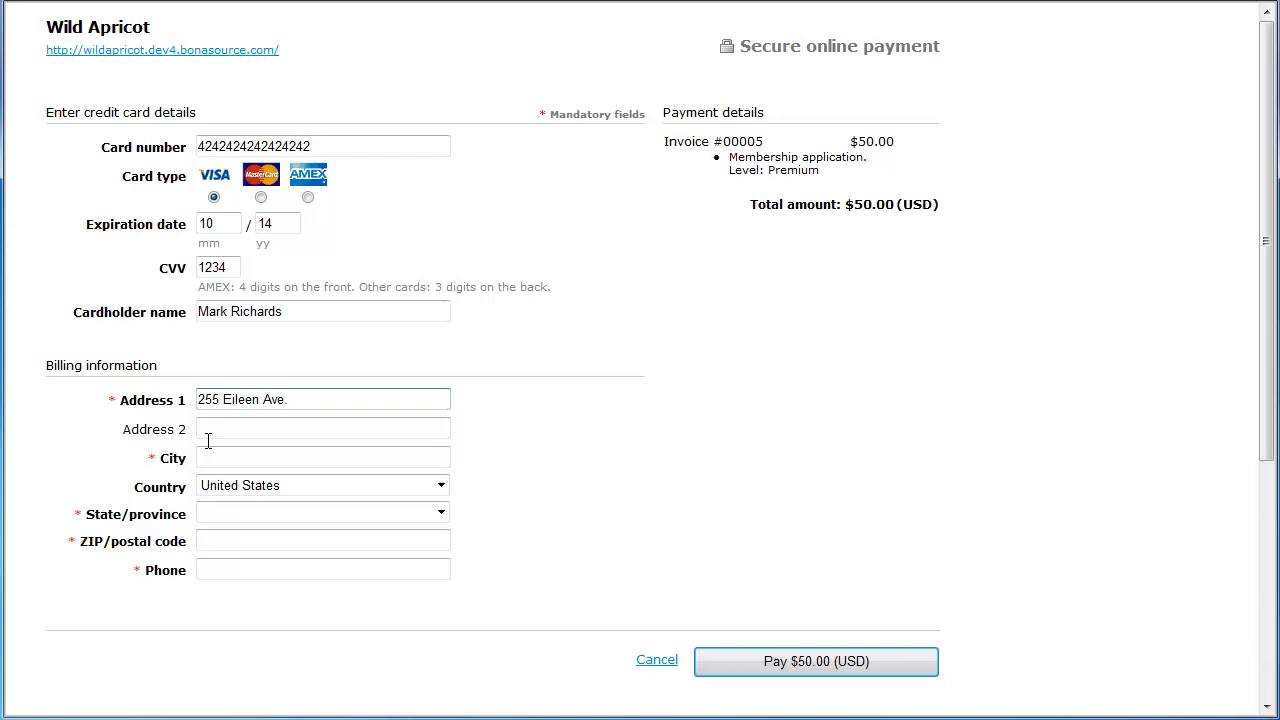
text(Cincinnati)
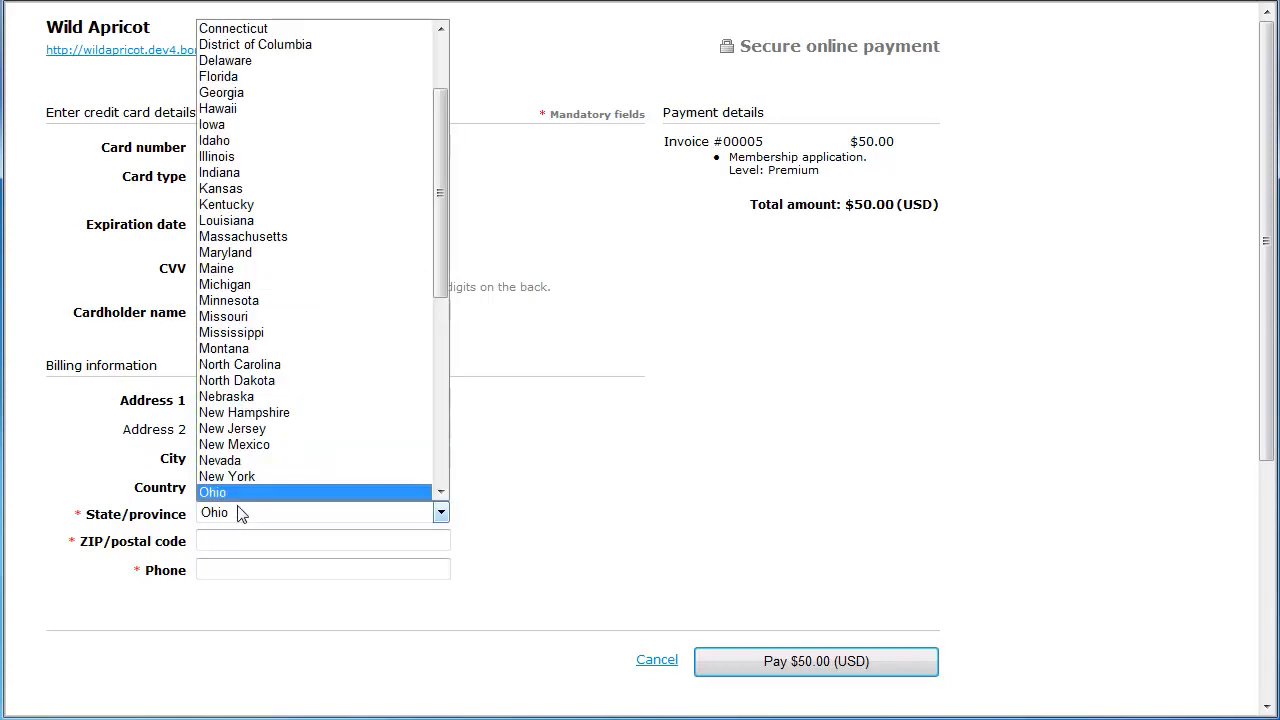
click(212, 492)
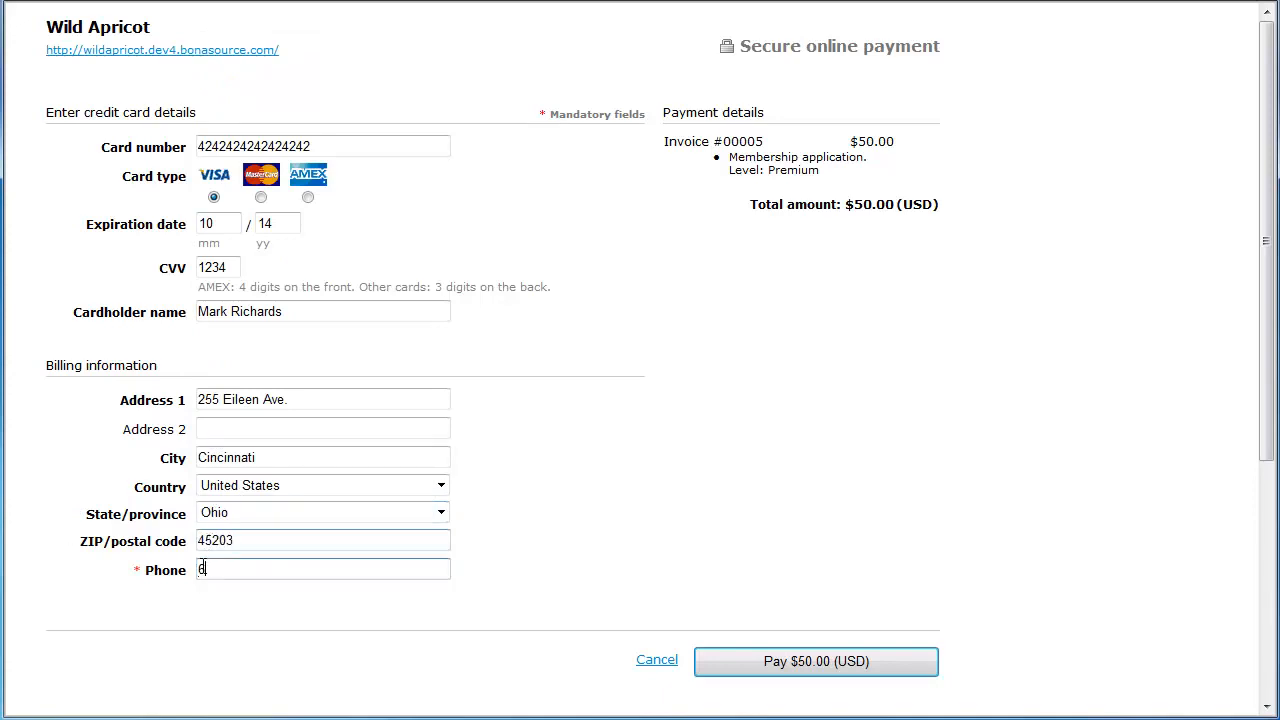
text(604-555-5624)
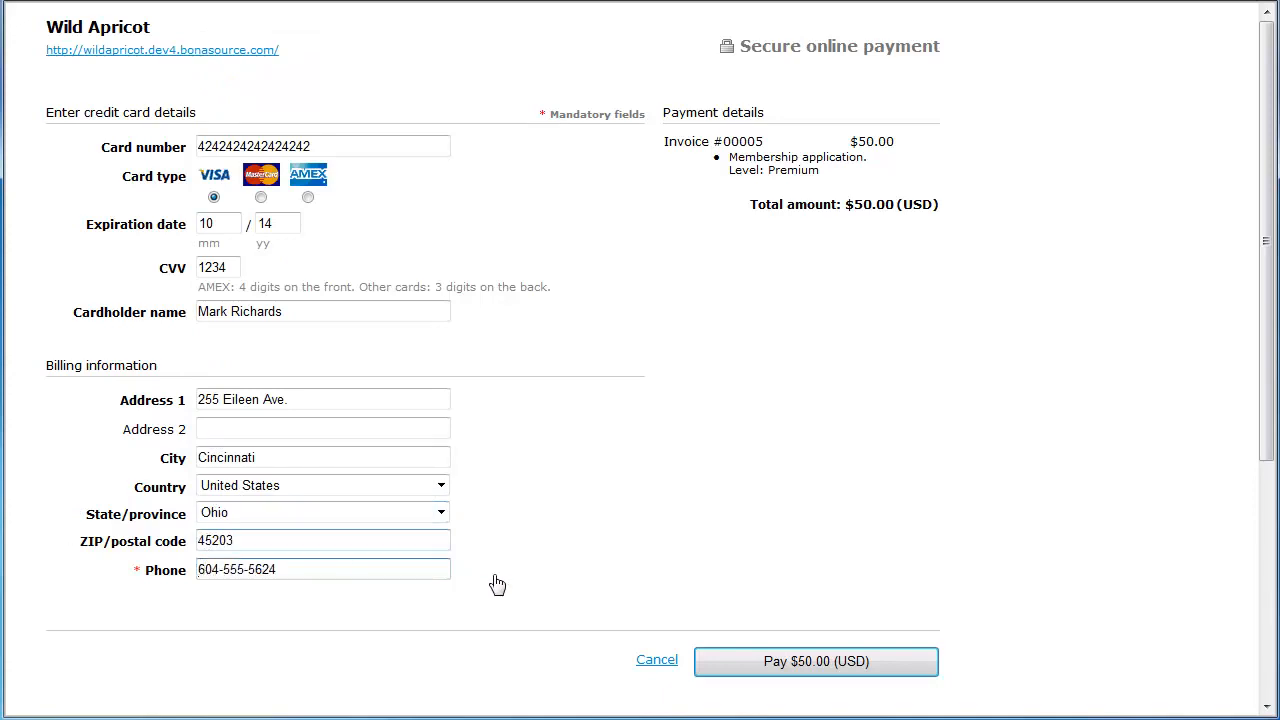
click(816, 660)
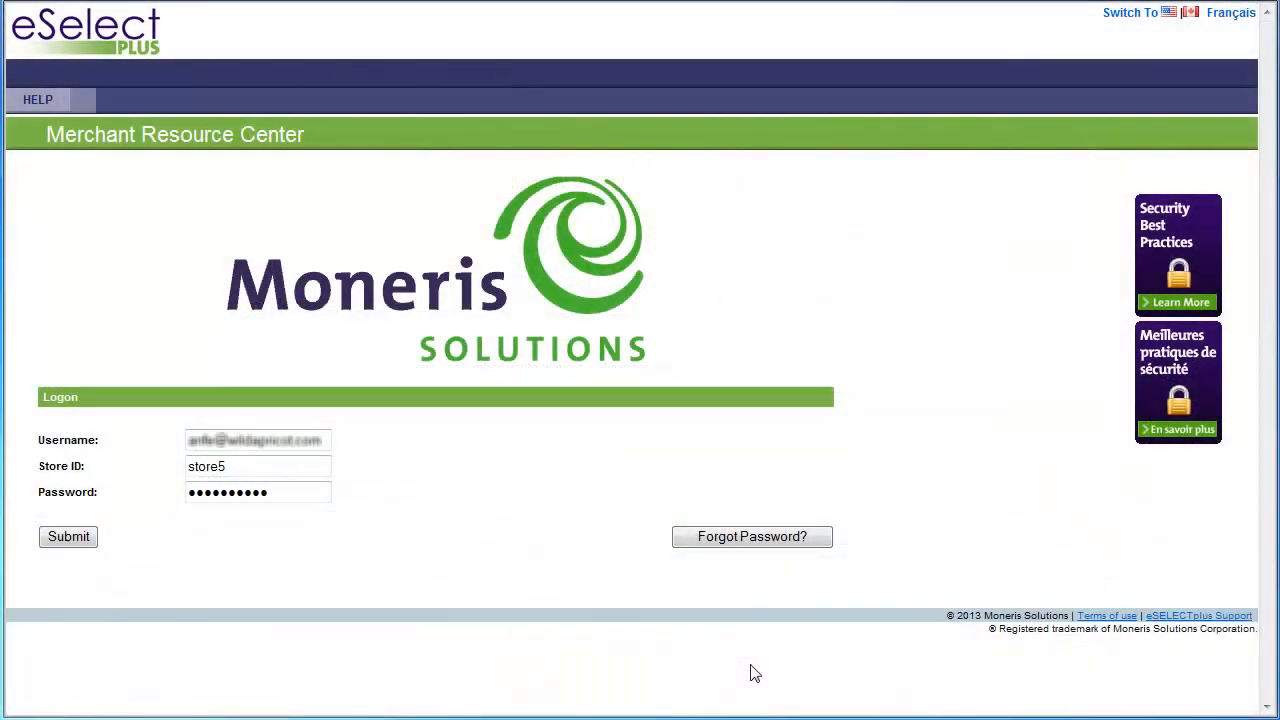
mouse_move(232, 640)
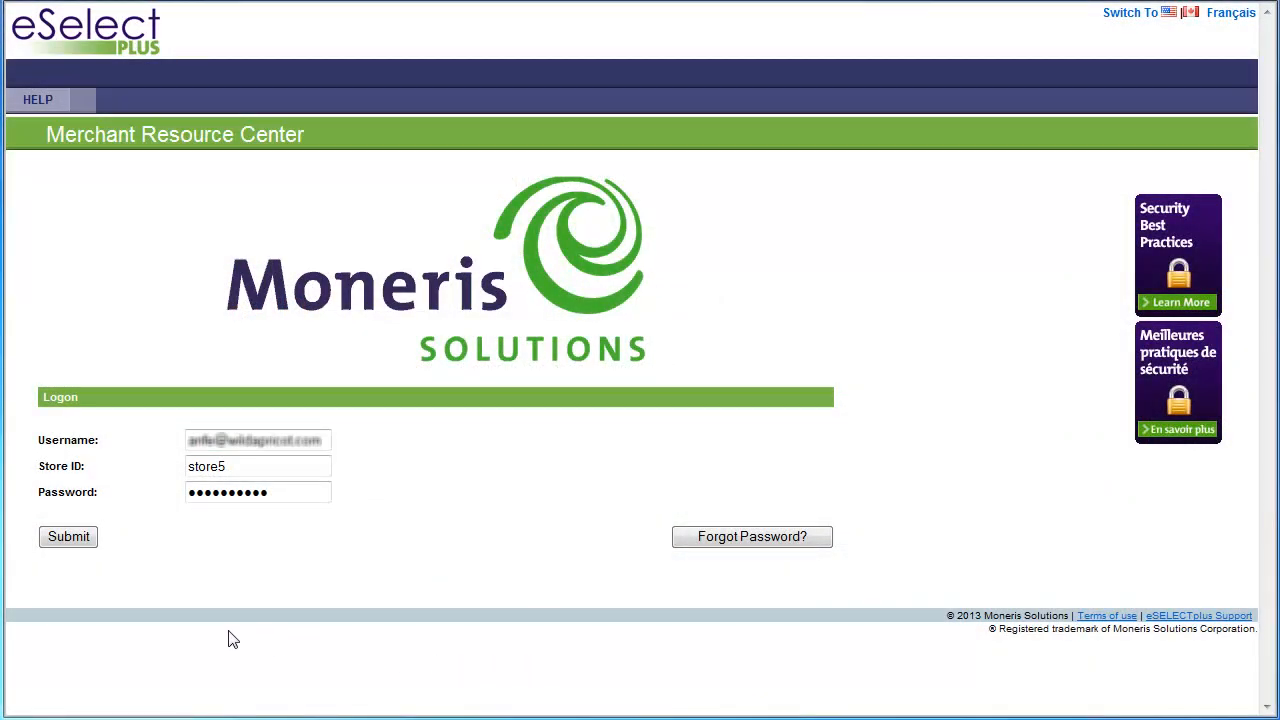
- Log in to the Moneris merchant account and review the store's administrative settings
click(68, 536)
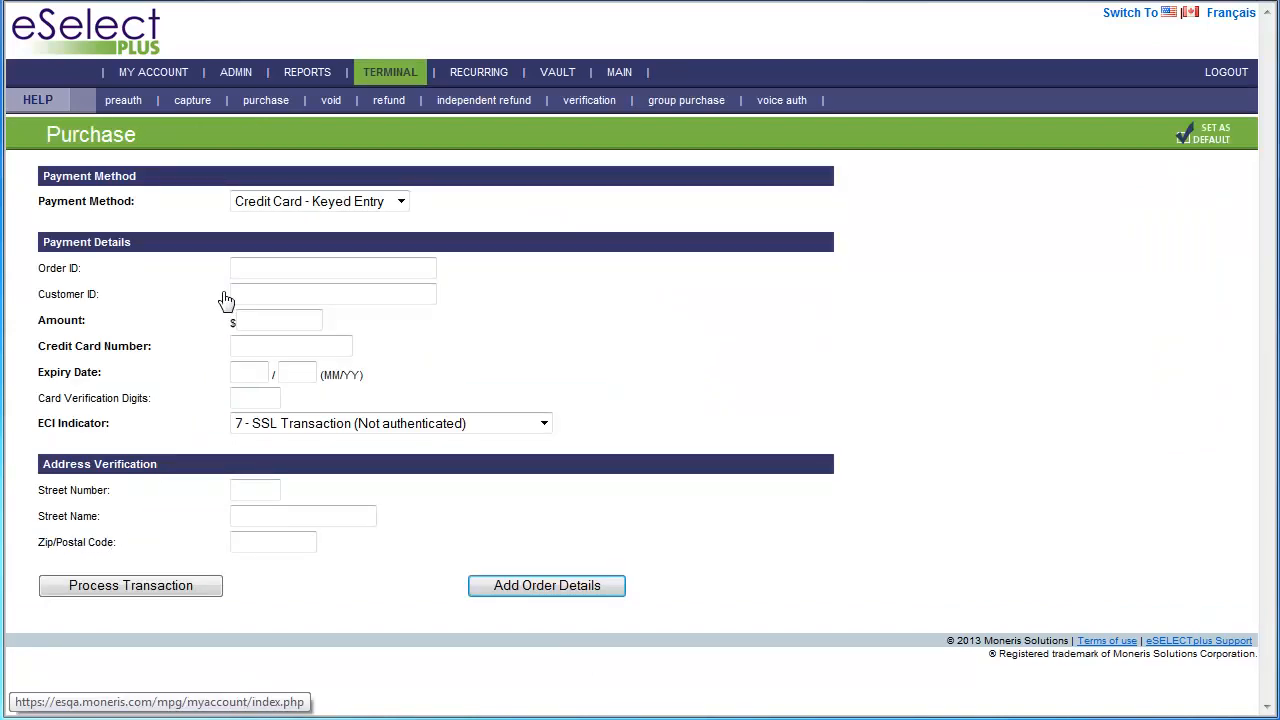
click(236, 72)
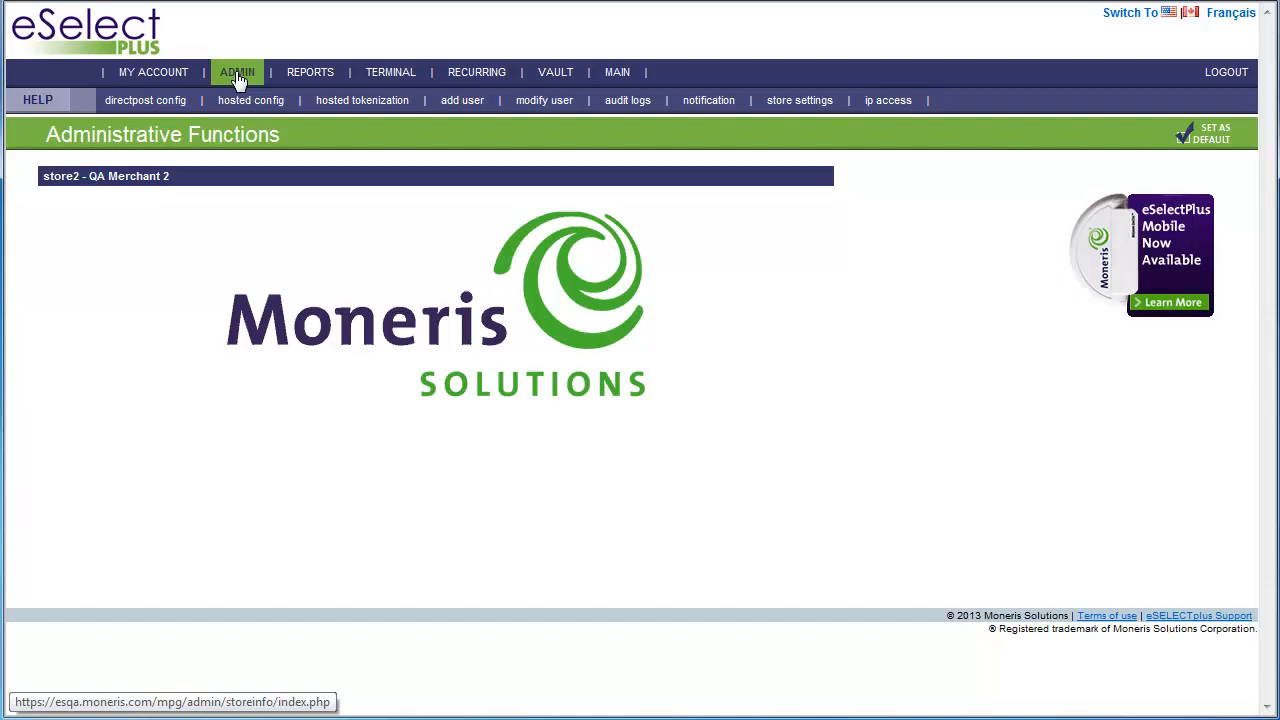
mouse_move(752, 100)
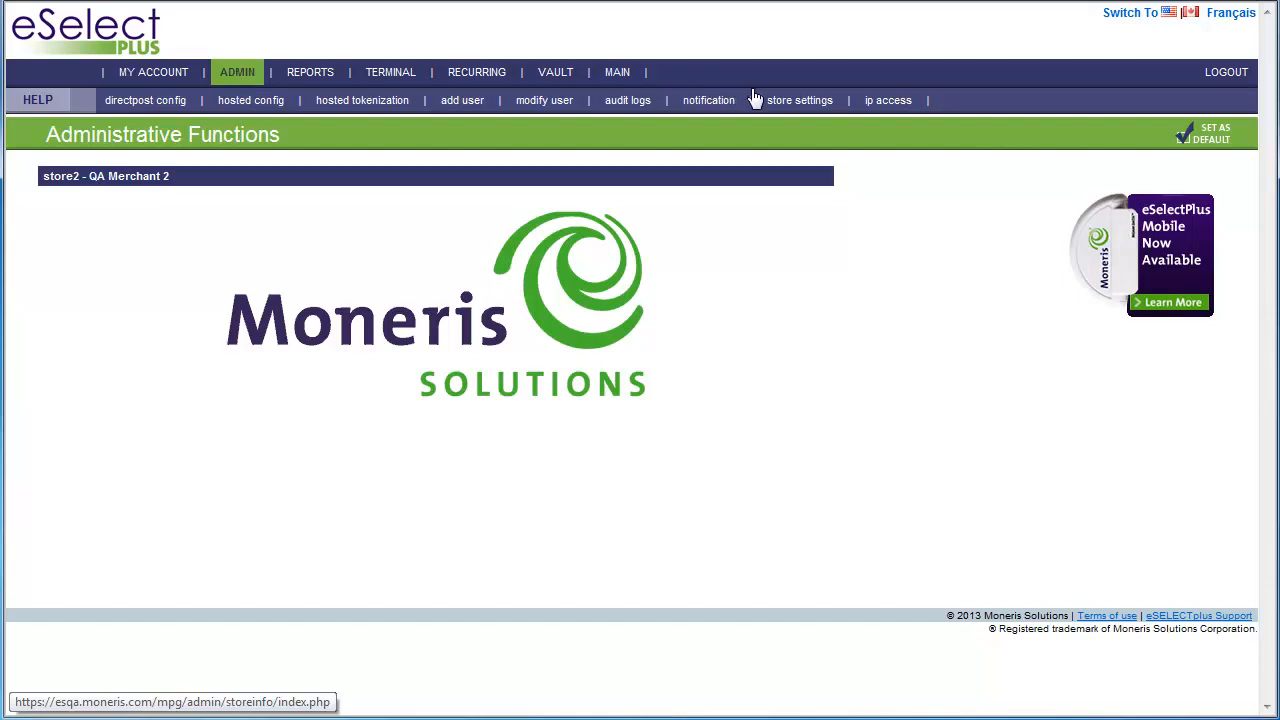
click(800, 100)
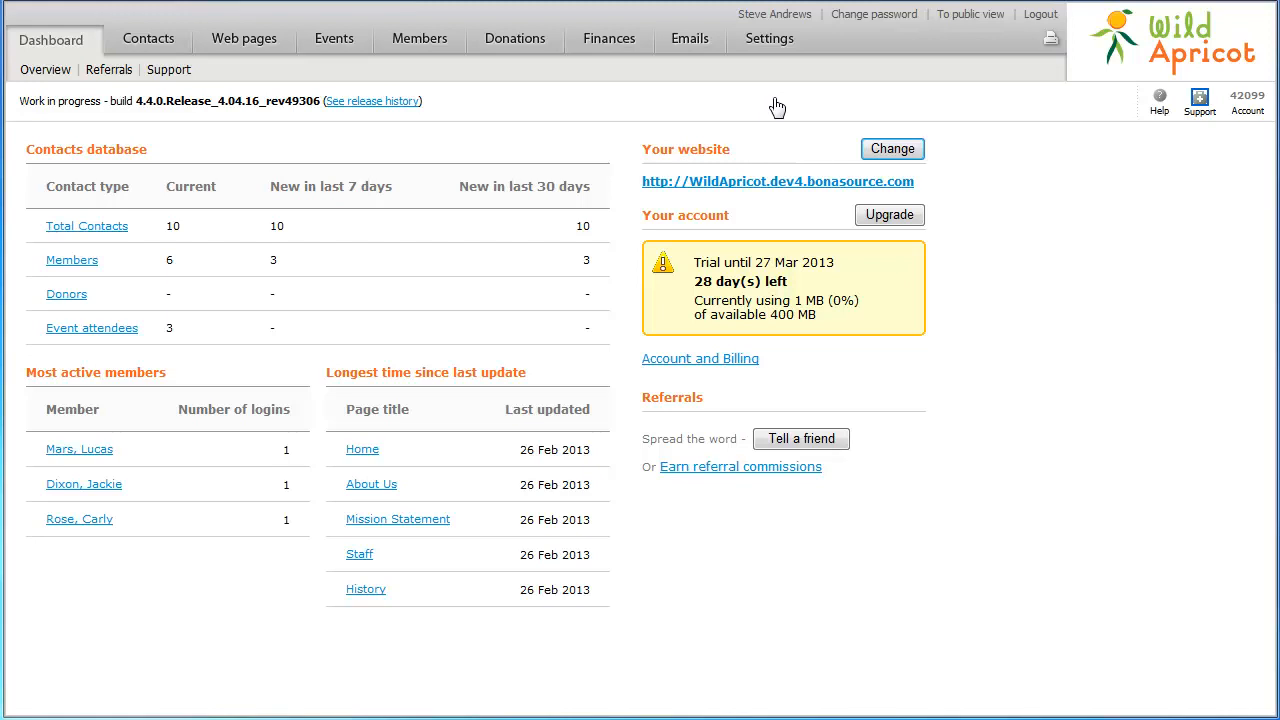
mouse_move(772, 96)
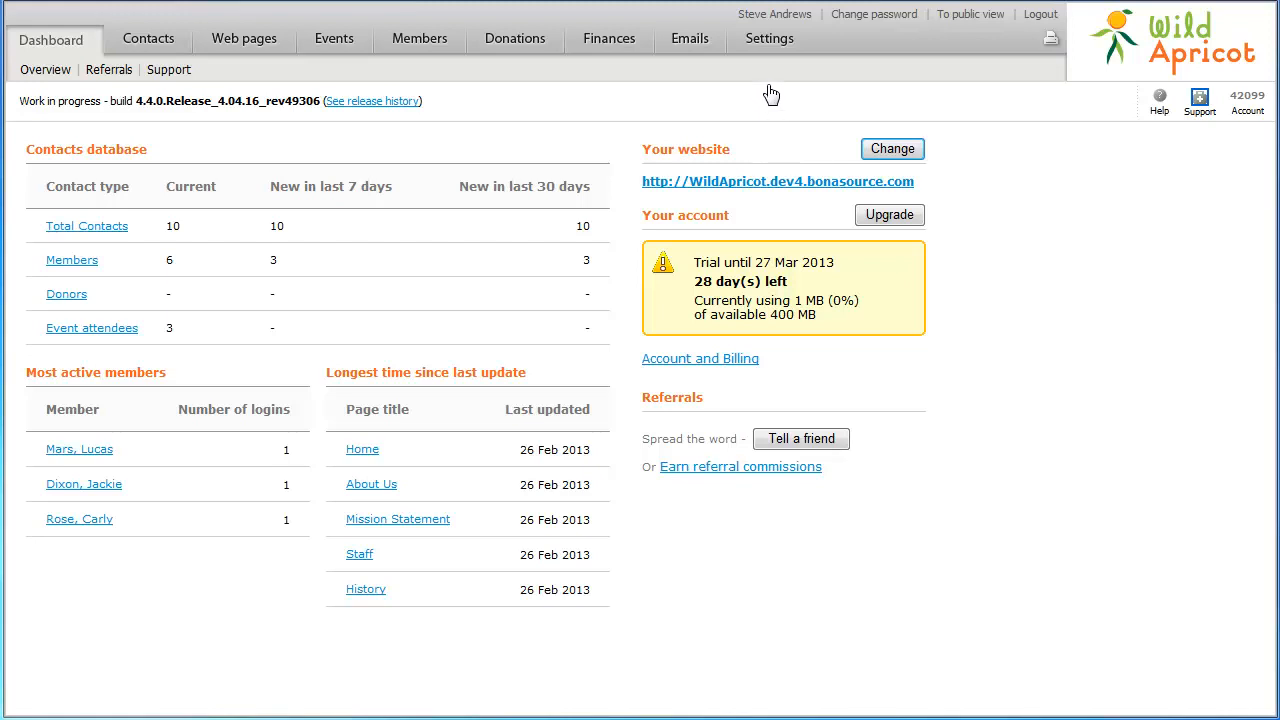
- Go to the site's Payment settings and switch them into edit mode
click(768, 38)
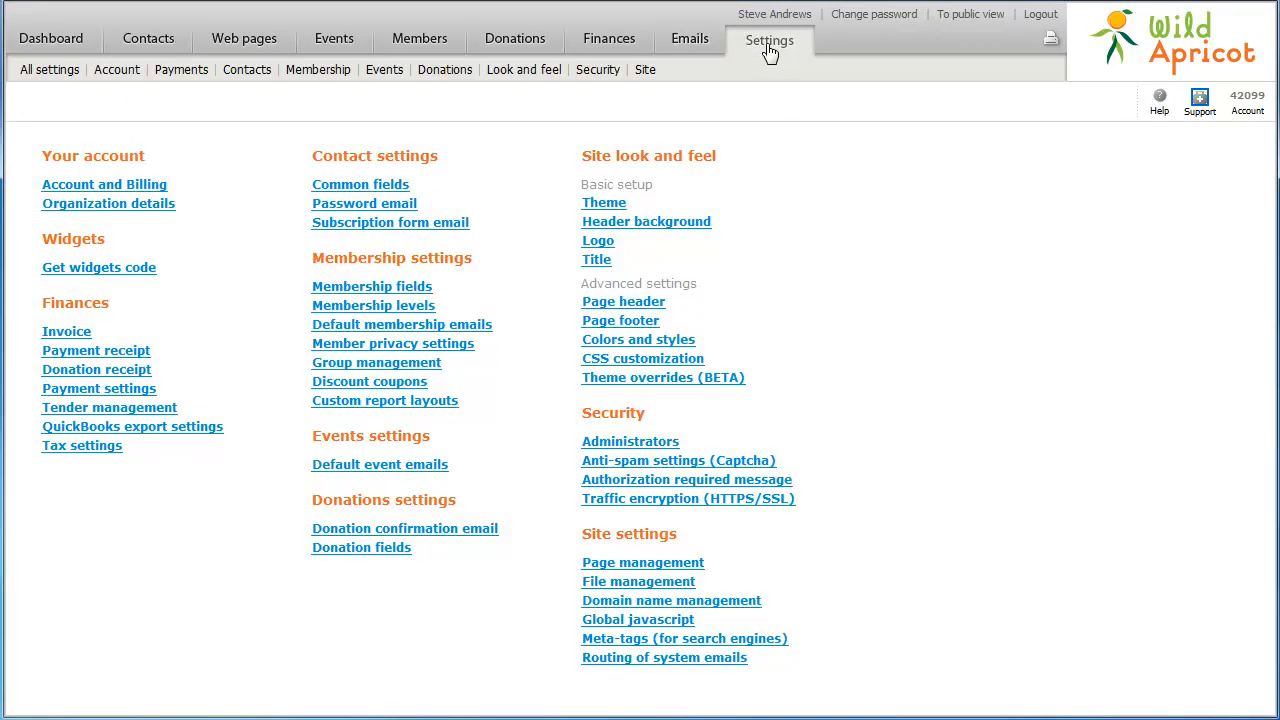
mouse_move(234, 150)
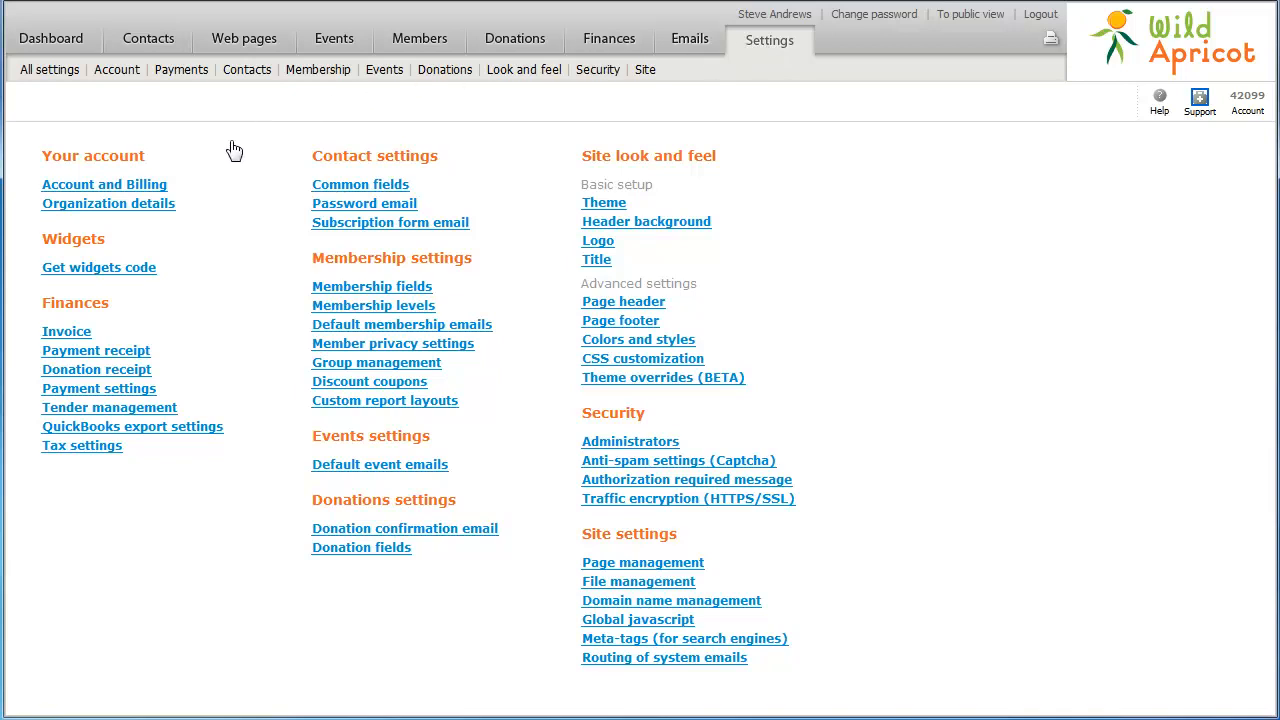
click(100, 388)
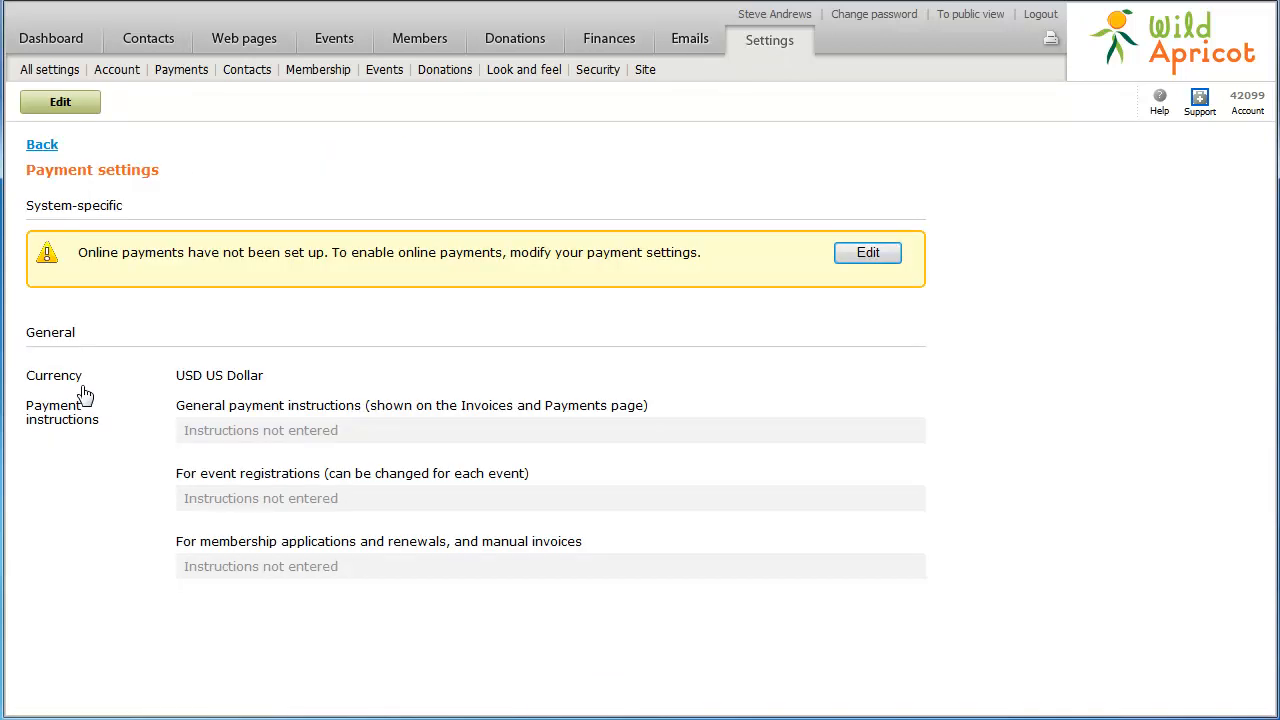
mouse_move(324, 388)
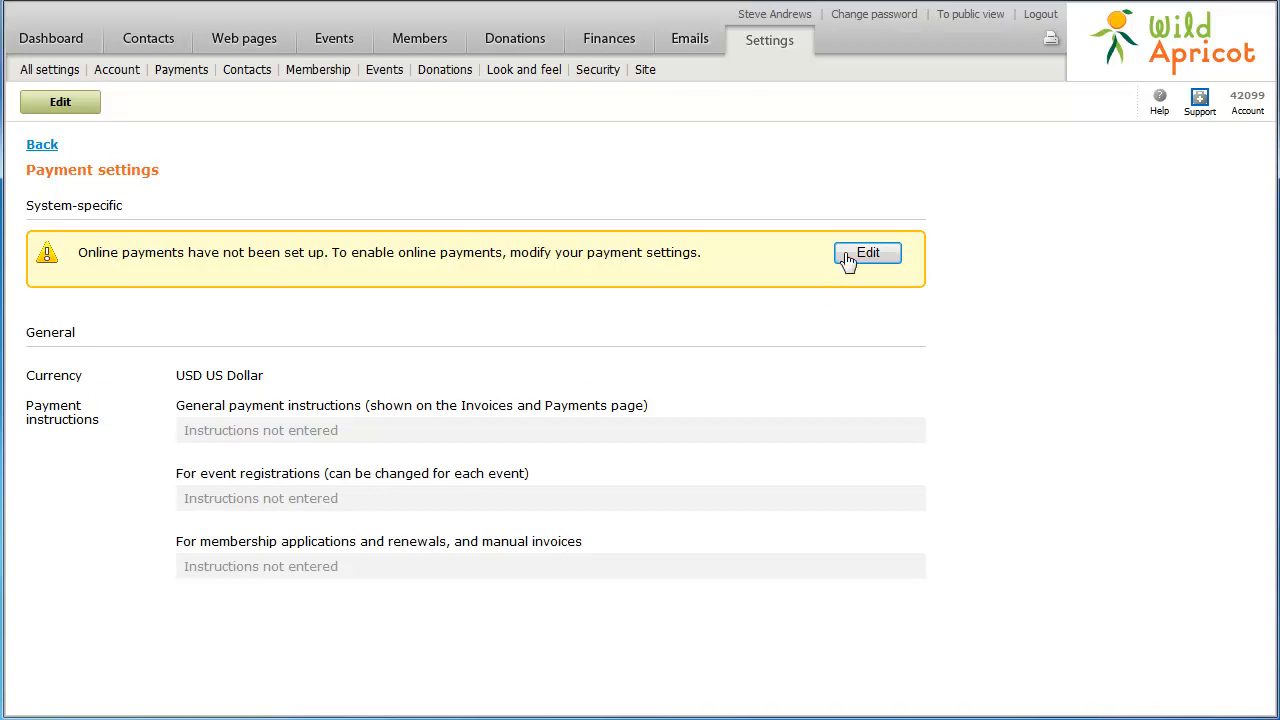
click(868, 252)
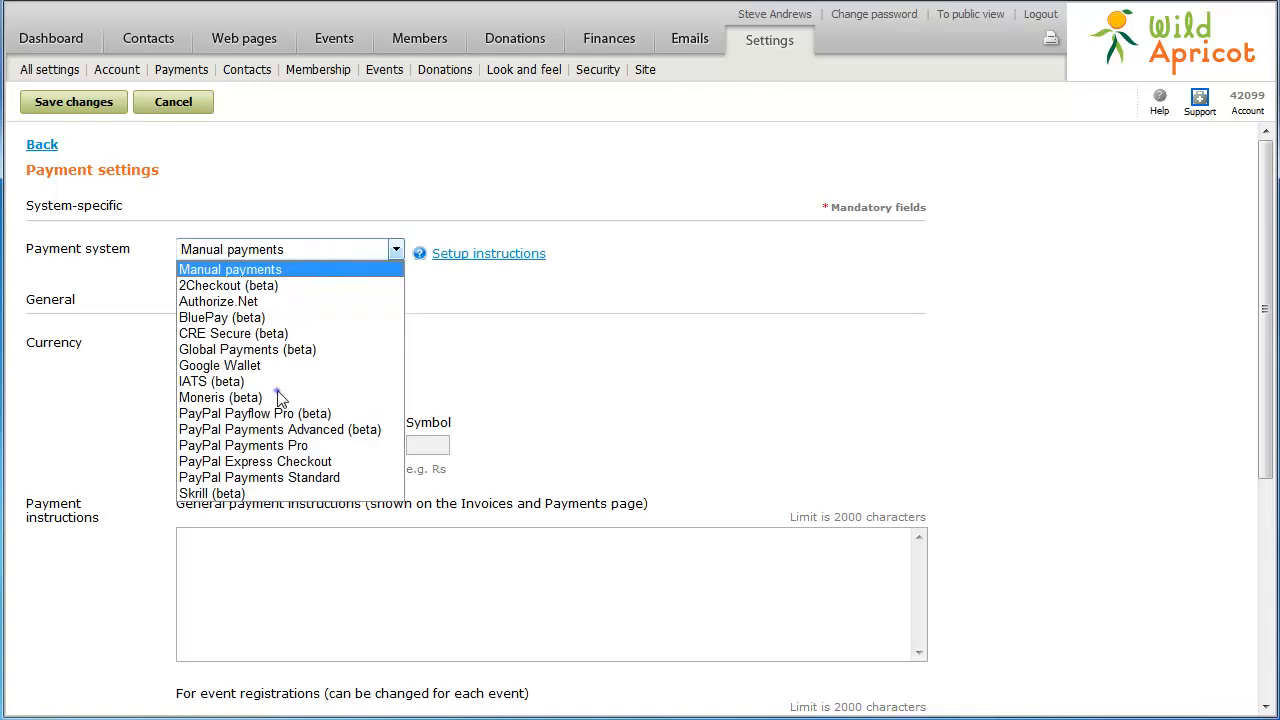
- Choose Moneris as the payment system and set connection mode to Test/Sandbox
click(220, 396)
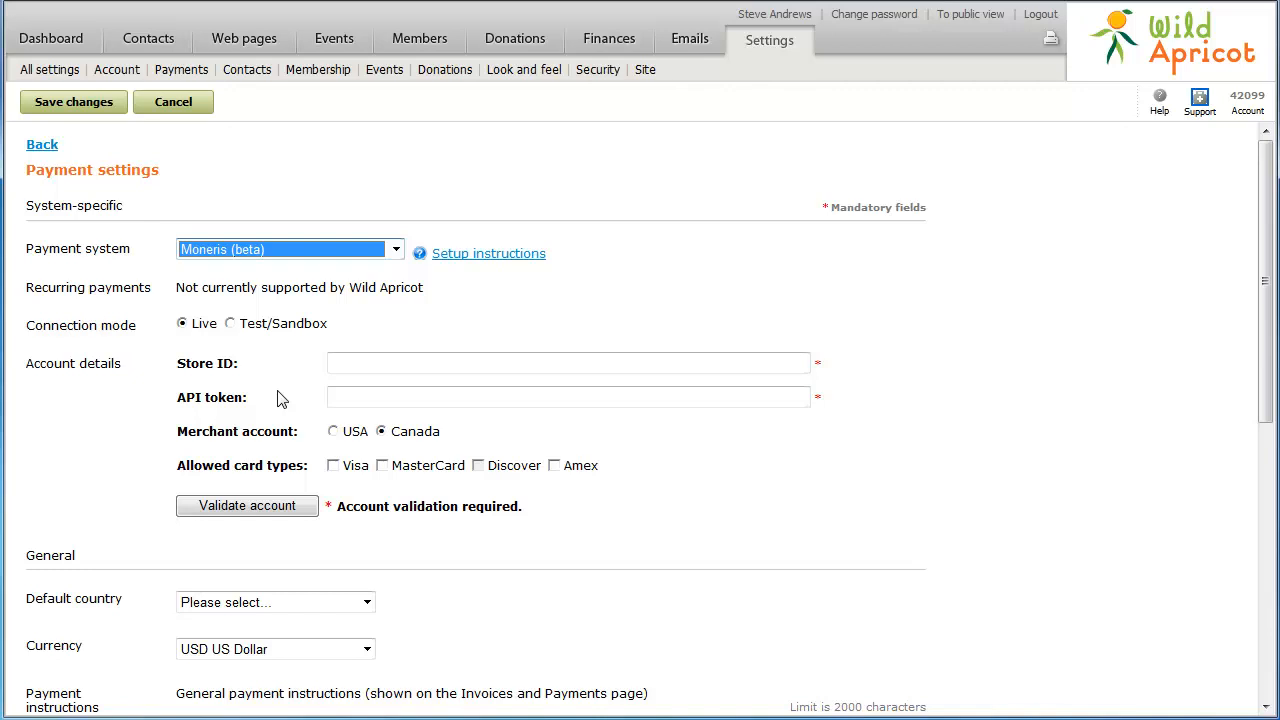
click(196, 324)
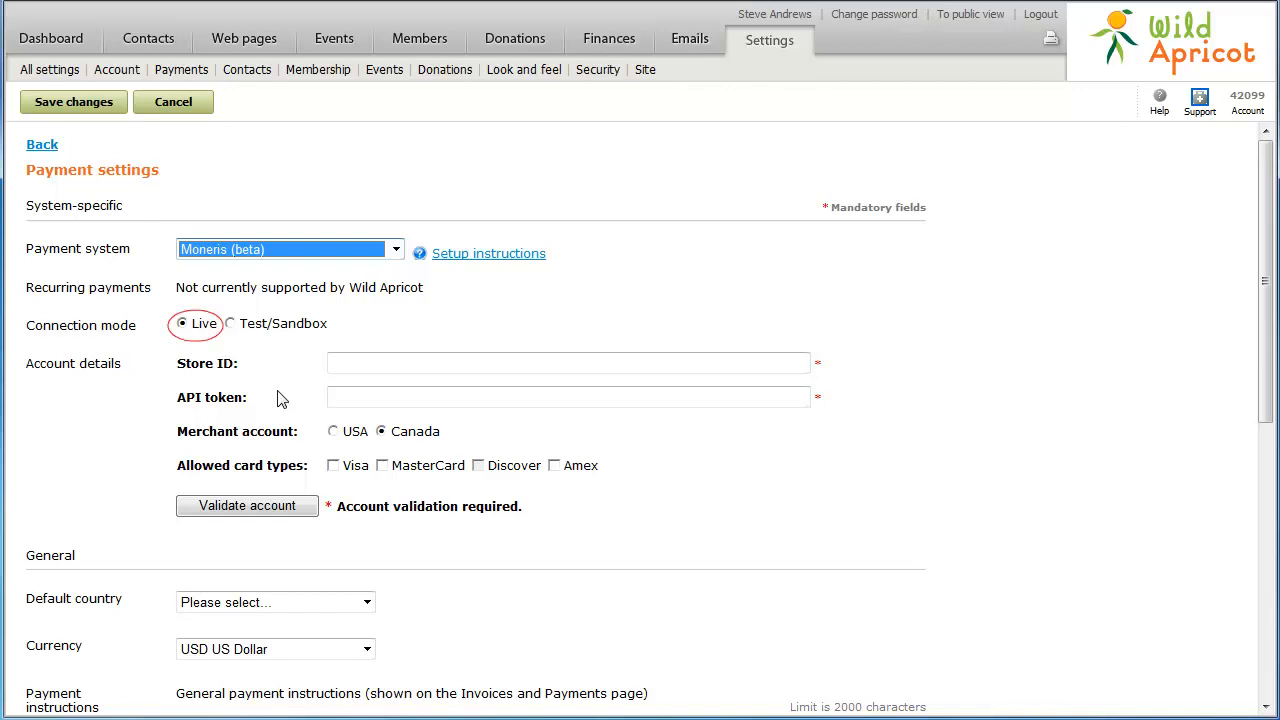
click(196, 324)
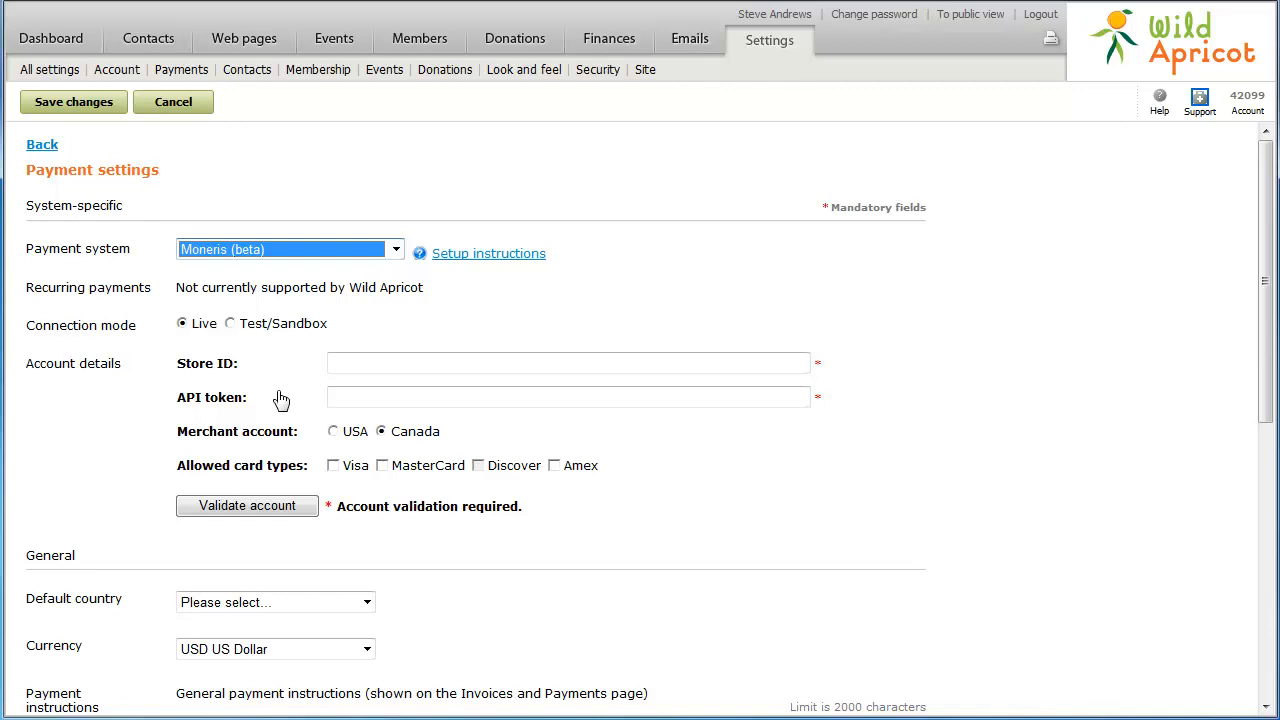
click(230, 324)
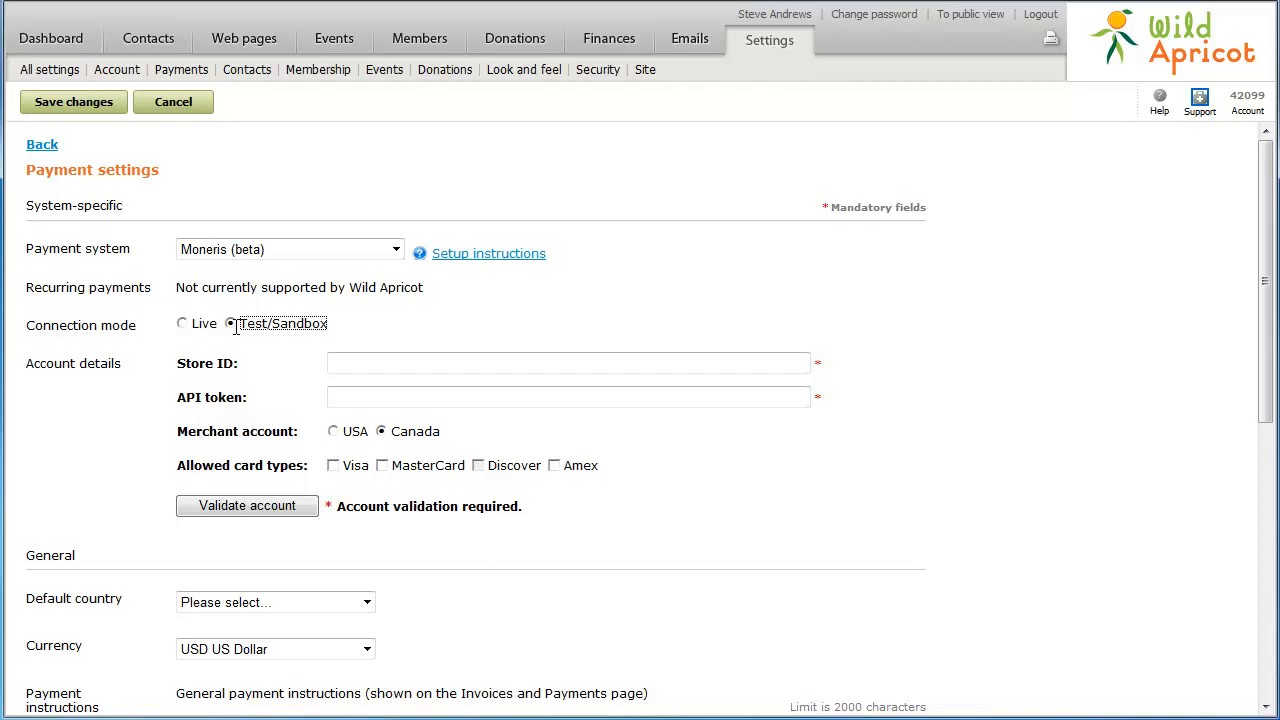
mouse_move(282, 330)
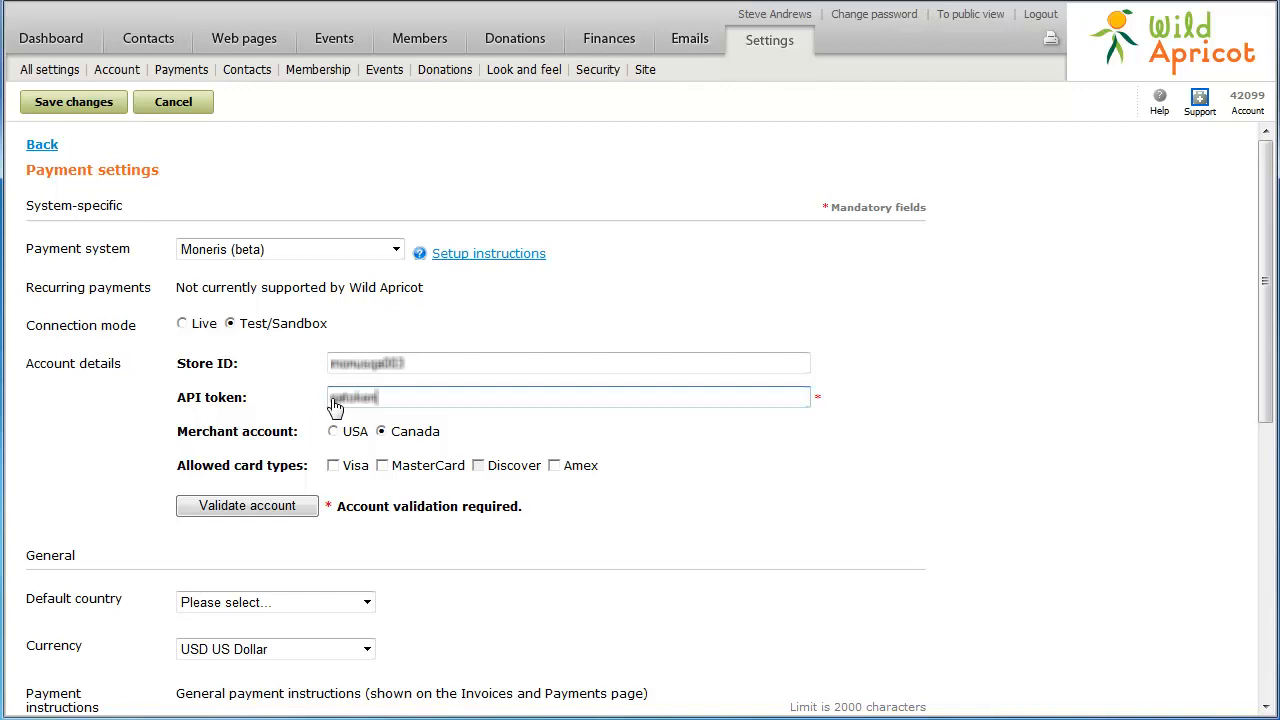
- Set a USA merchant account accepting Visa, MasterCard and Amex, then validate the Moneris account
click(332, 432)
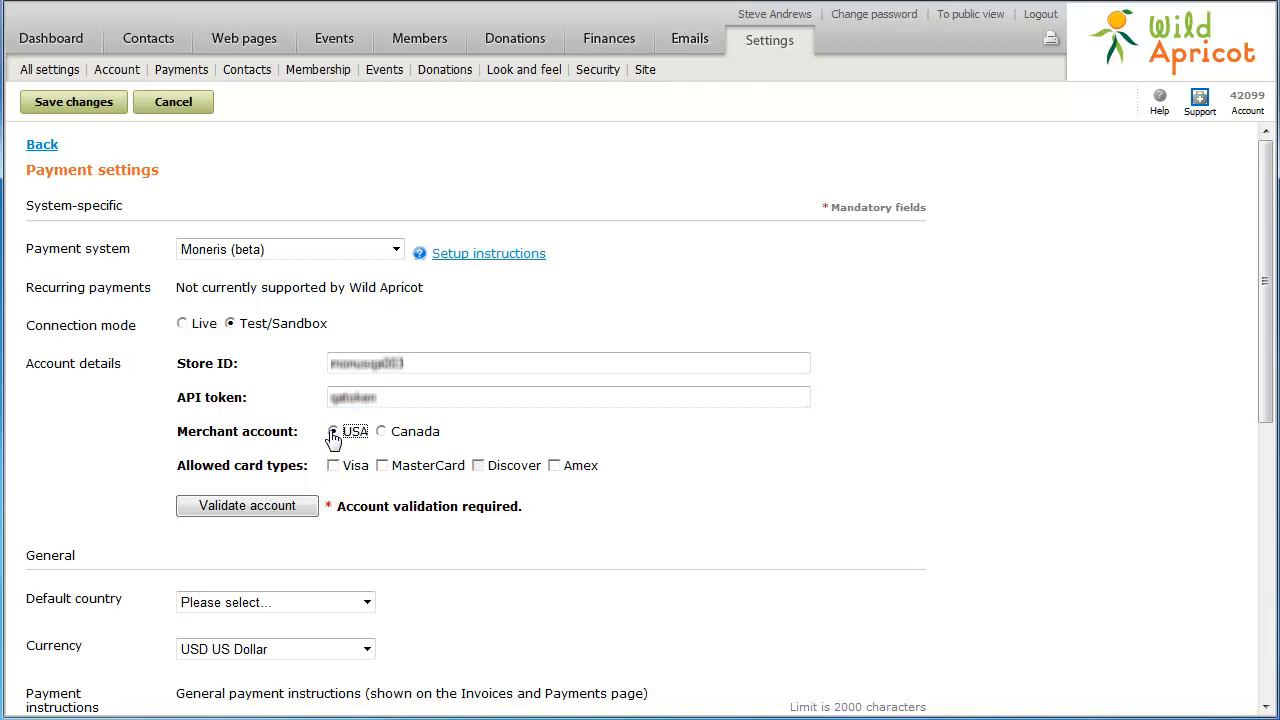
click(332, 464)
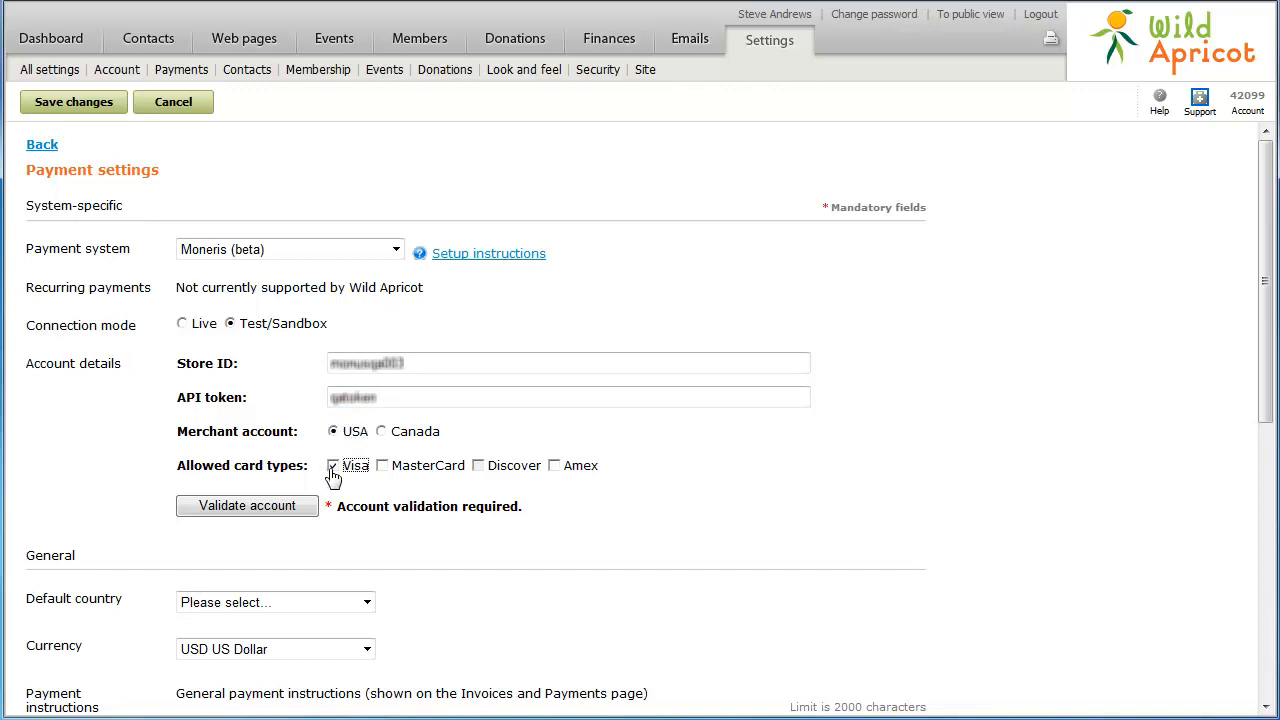
click(380, 464)
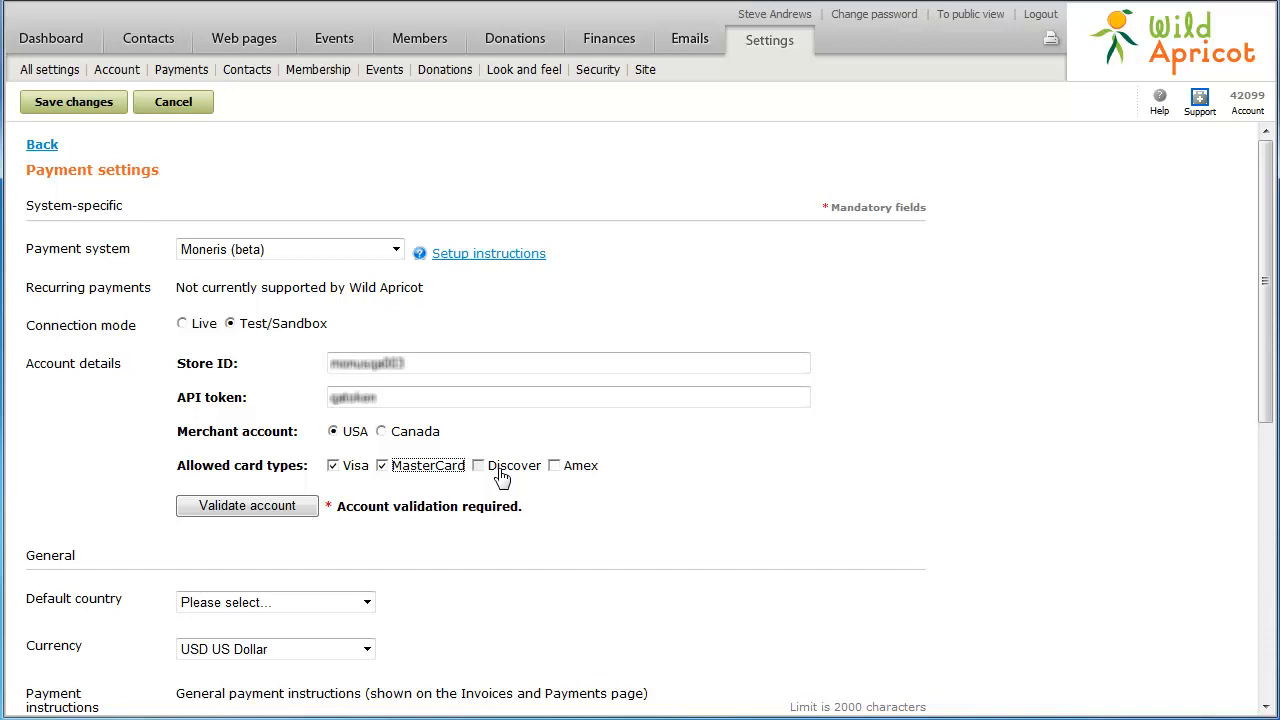
click(554, 464)
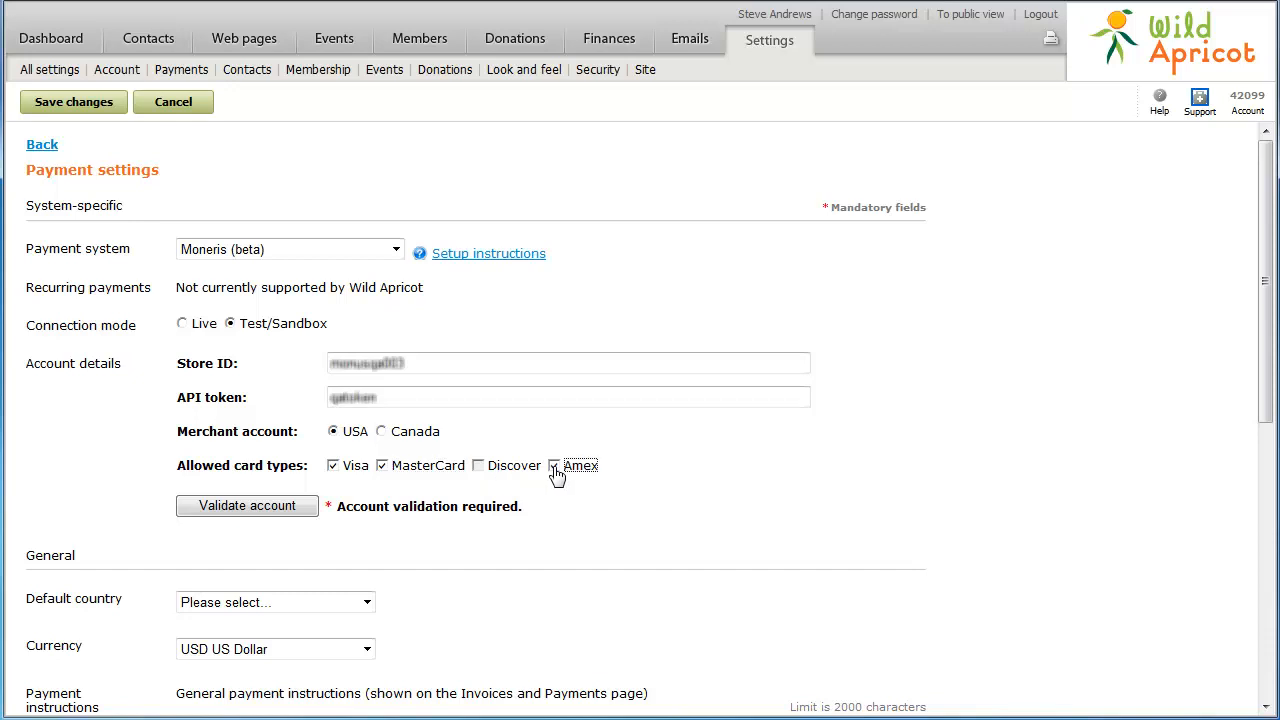
click(554, 464)
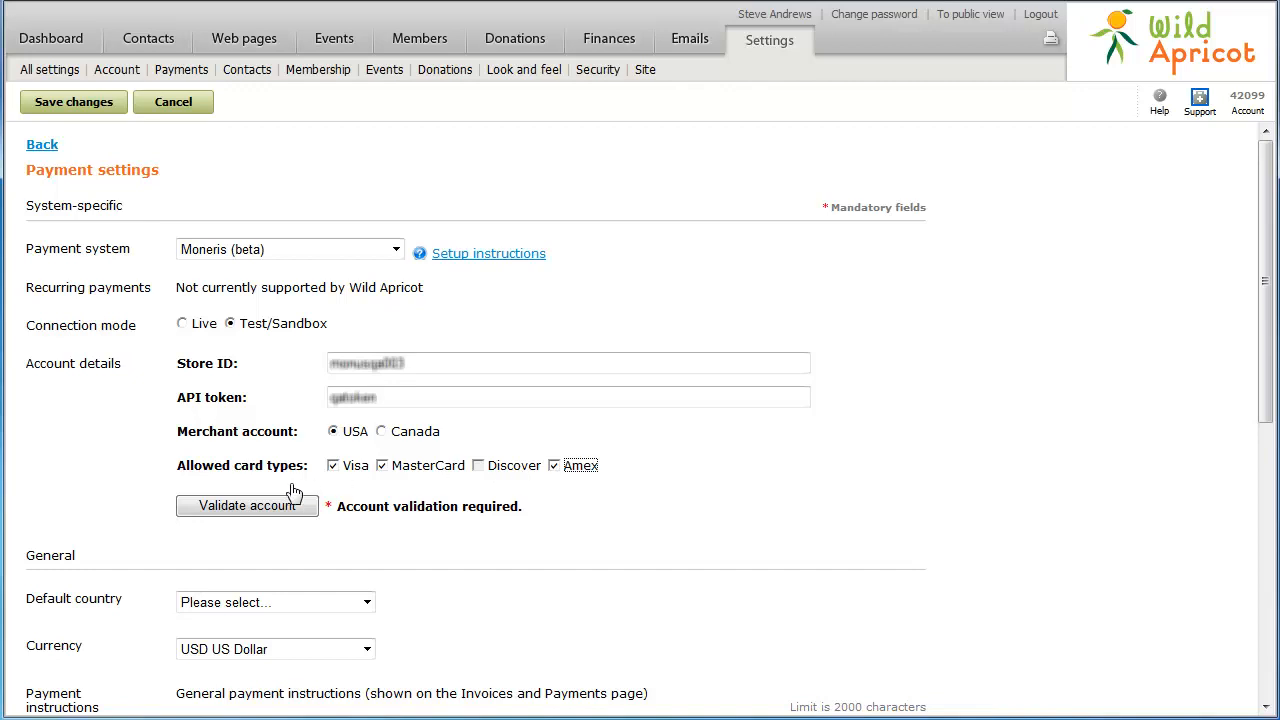
click(248, 504)
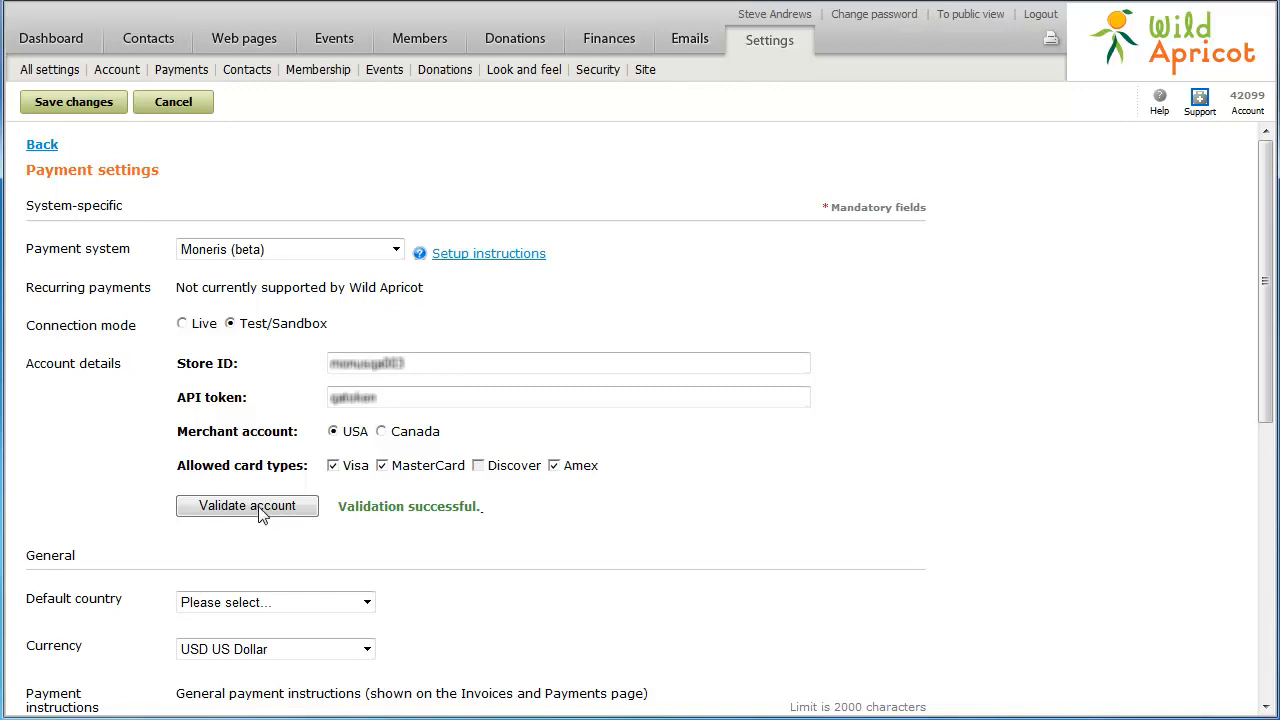
mouse_move(280, 536)
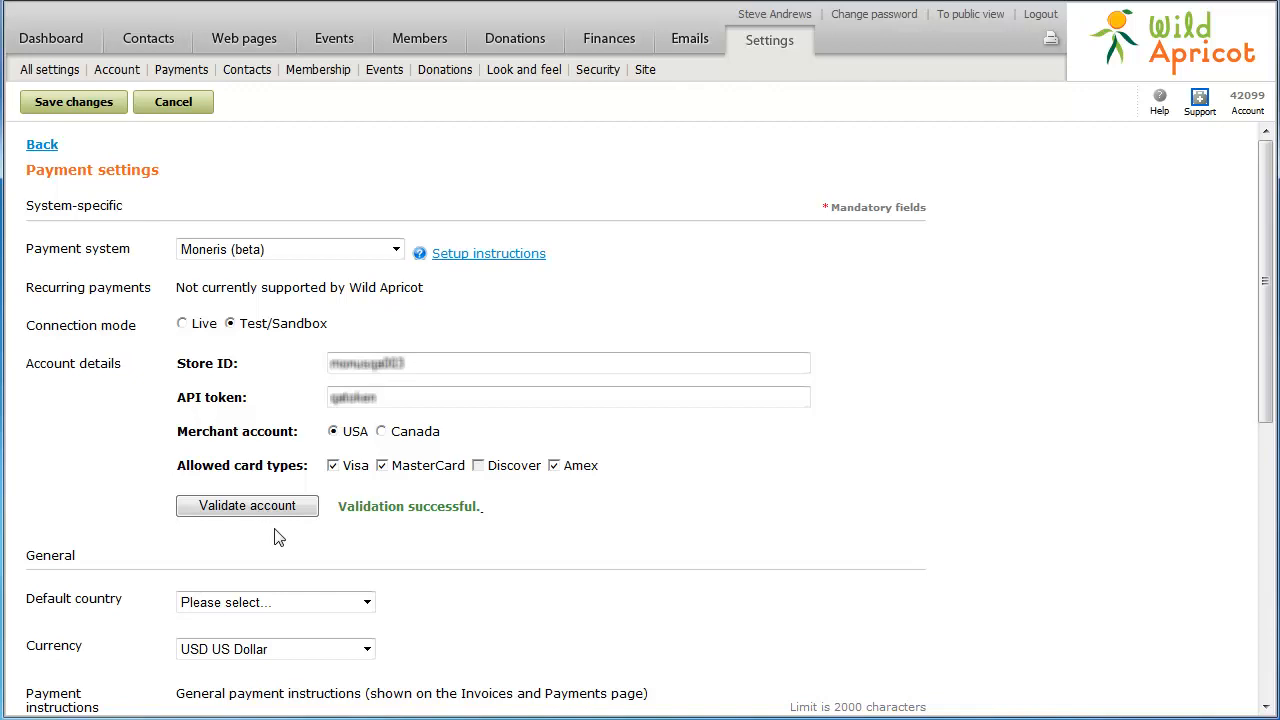
- Make United States the default country, keeping the currency on USD US Dollar
click(276, 600)
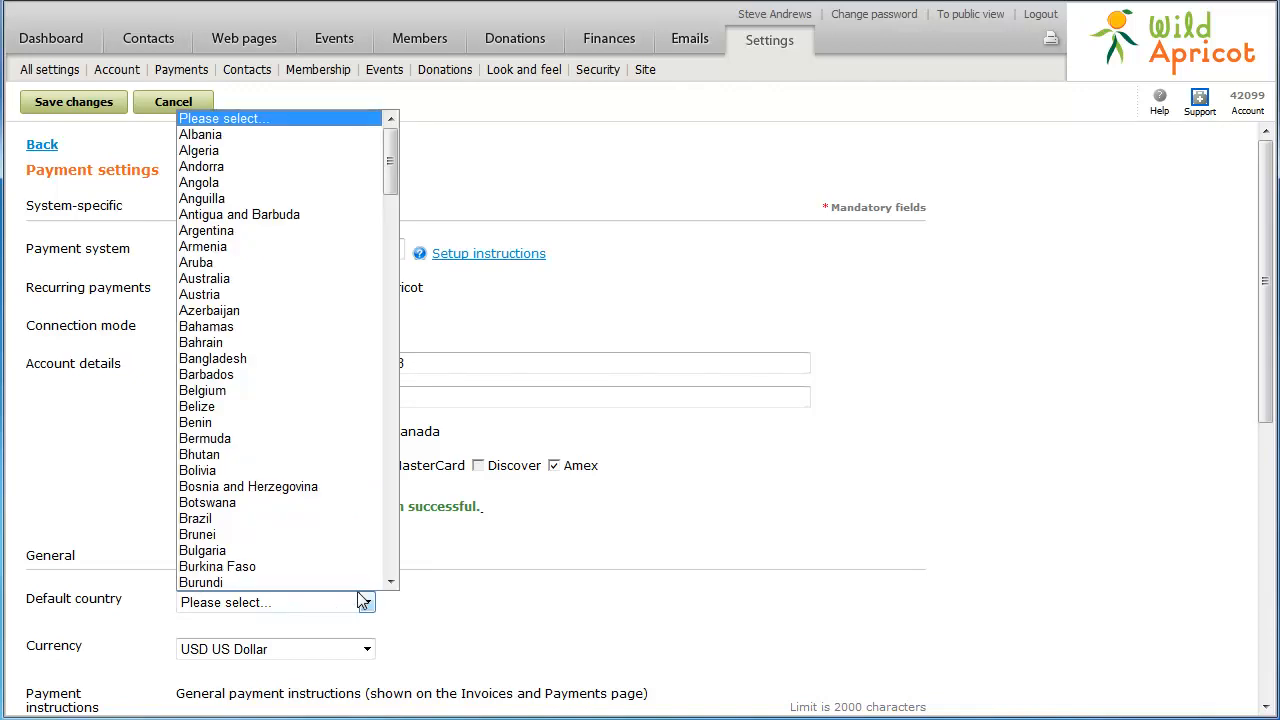
scroll(down, 3)
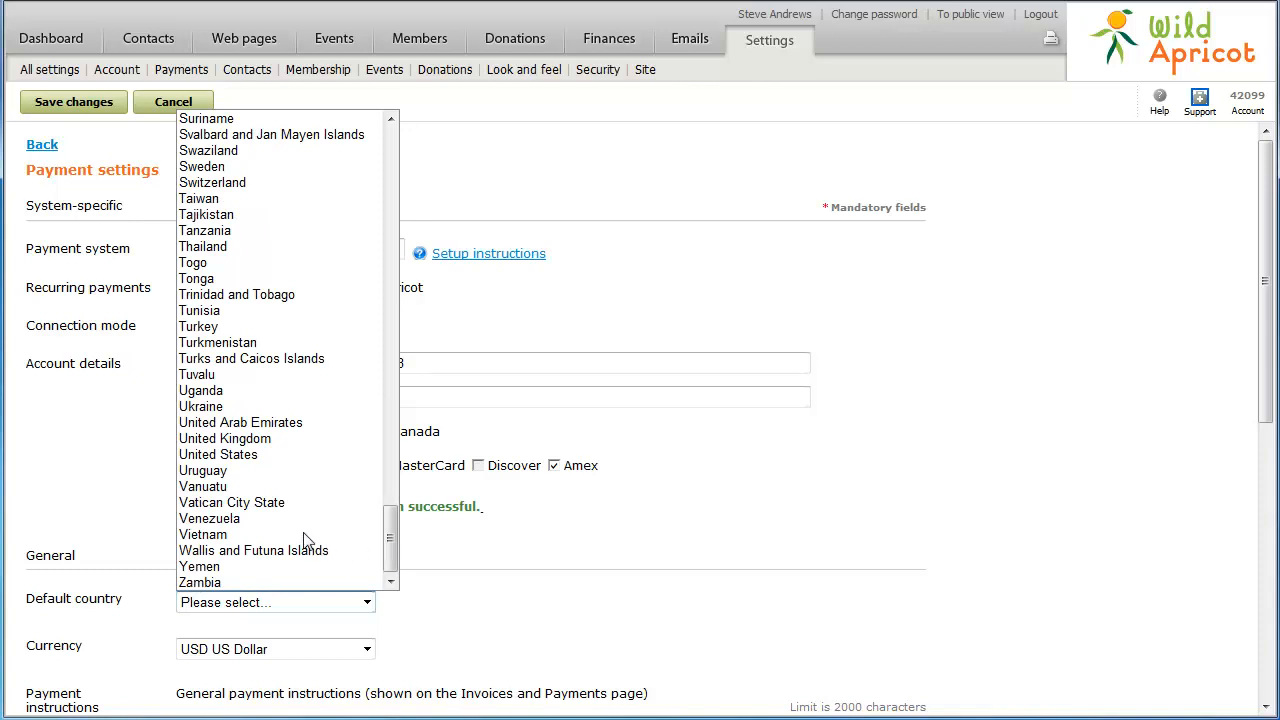
click(218, 454)
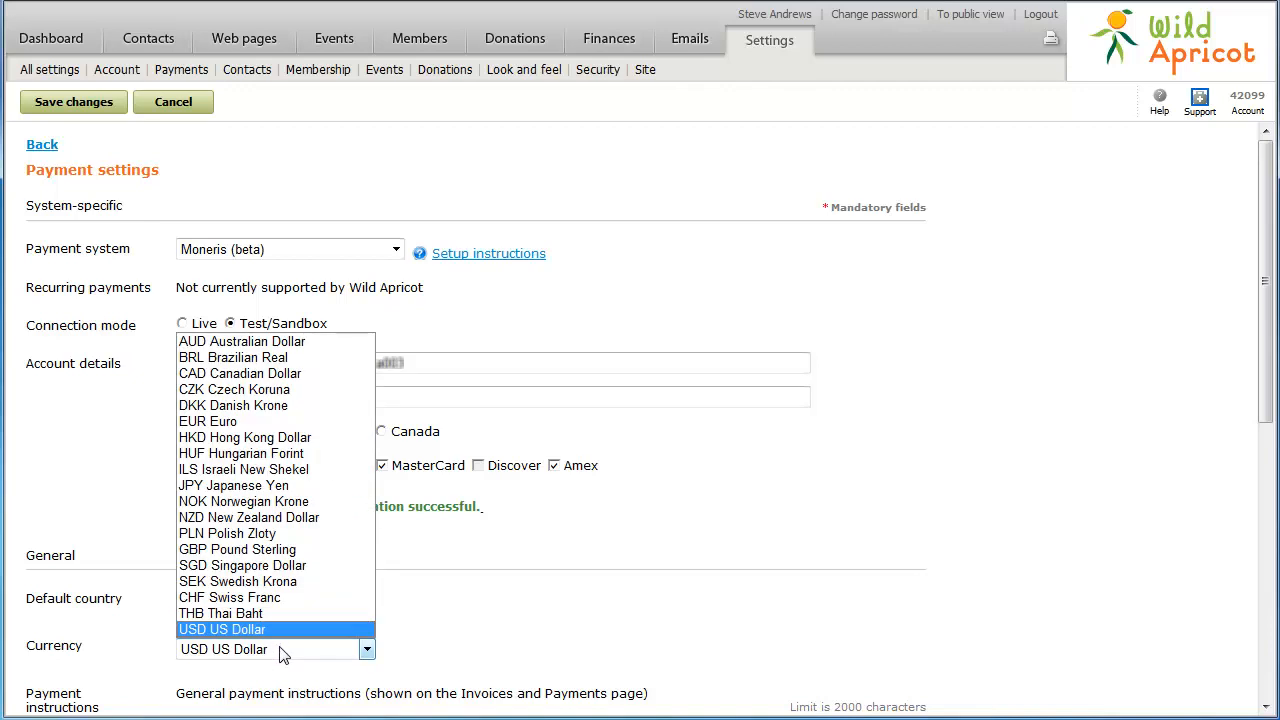
click(222, 628)
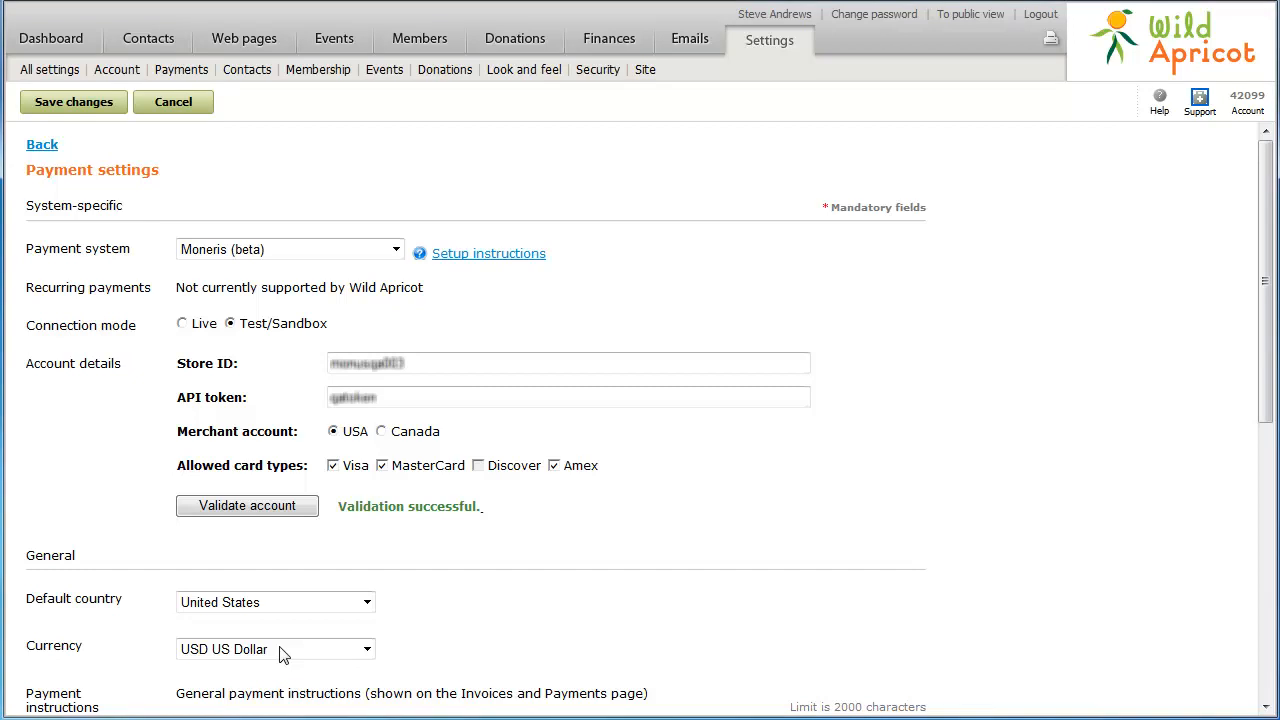
mouse_move(1258, 670)
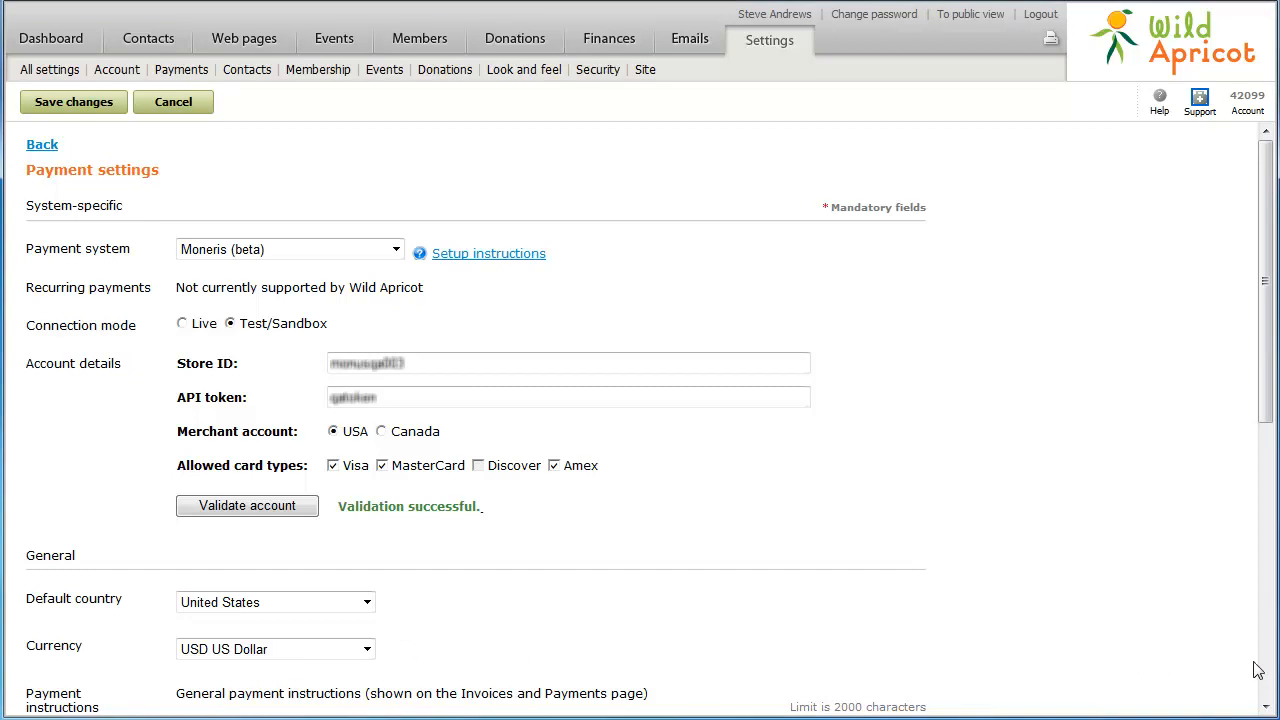
- Record instructions 'Contact us if you wish to pay offline' and 'Become a member and get a $20 discount', then save the settings
scroll(down, 3)
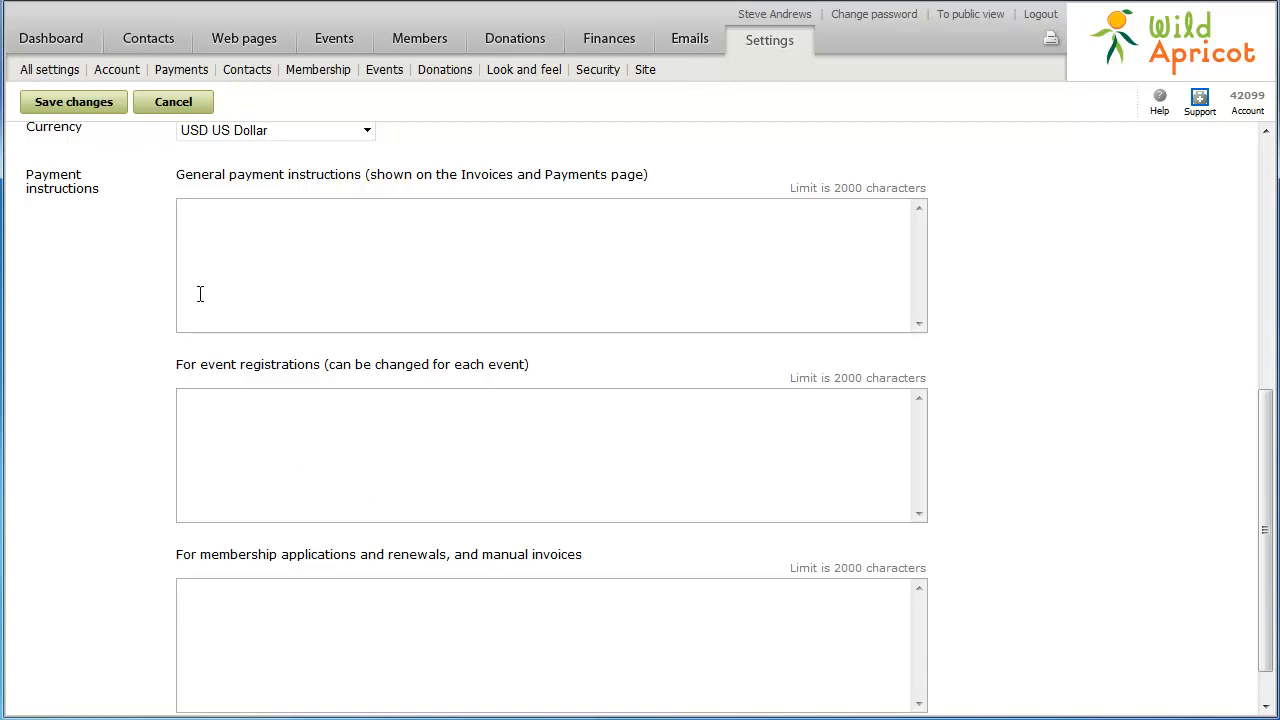
text(Contact us if you wish to pay offline)
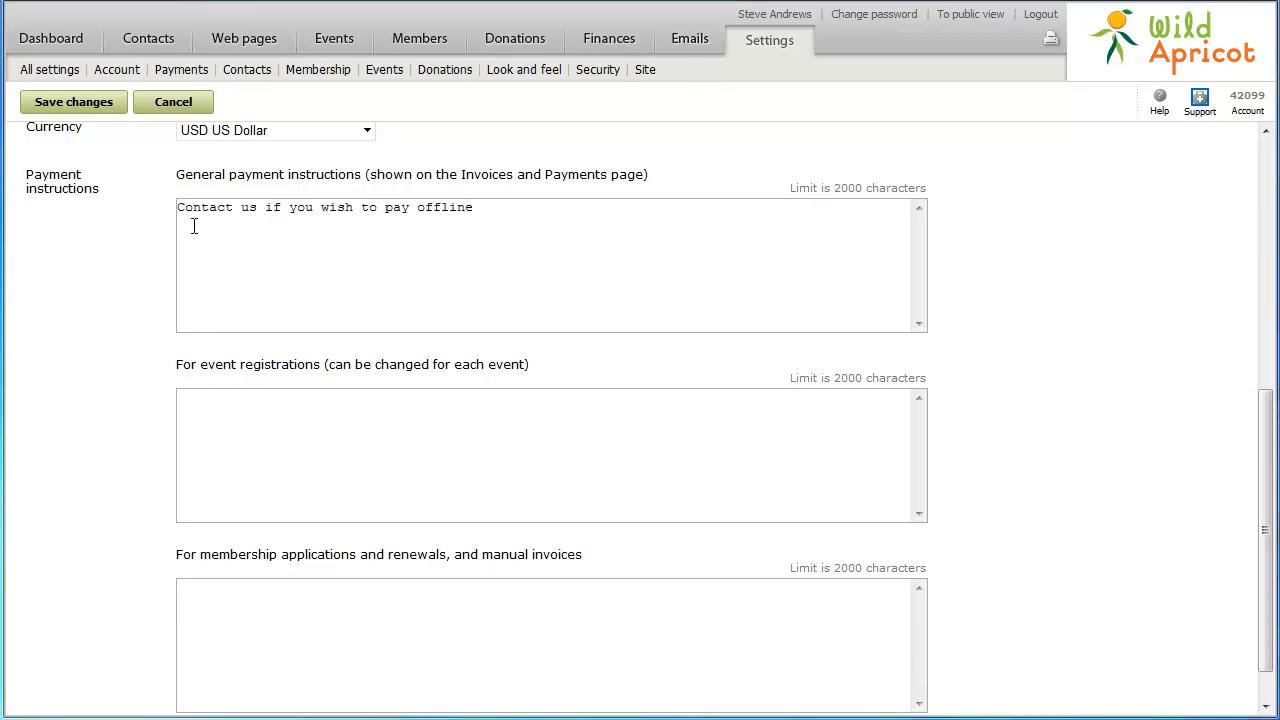
text(Become a member and get a $20 discount)
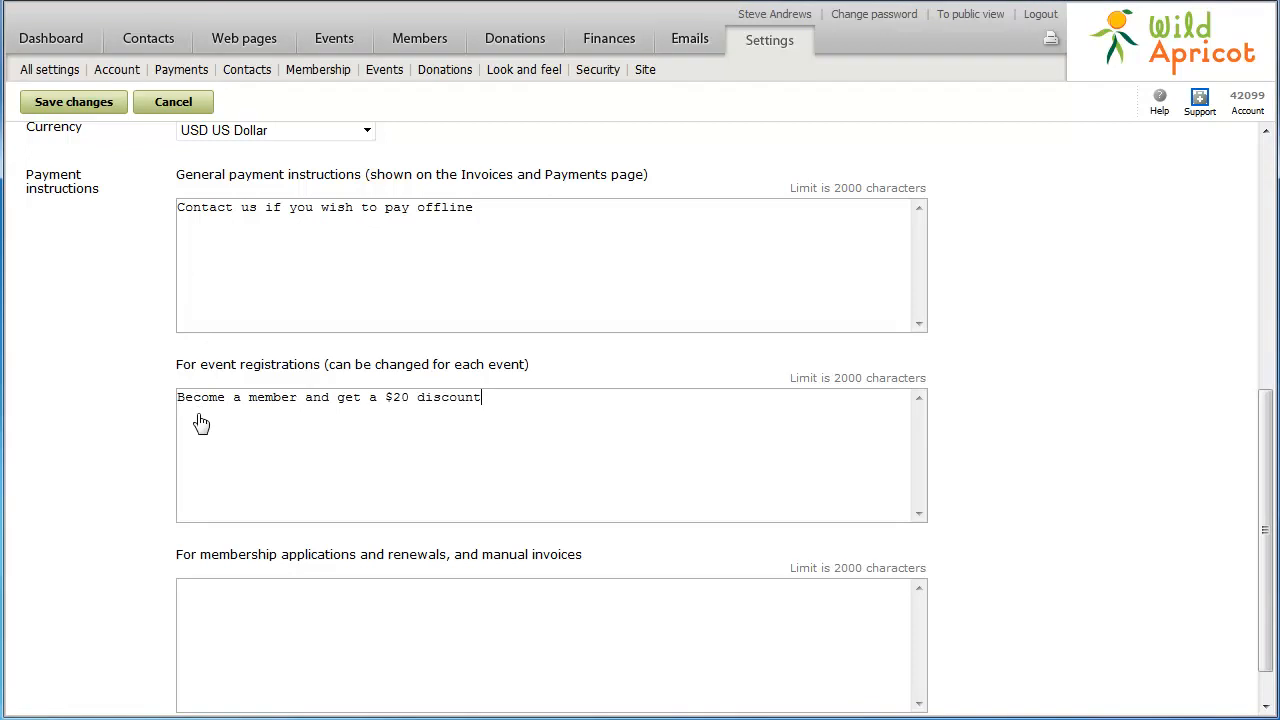
mouse_move(72, 100)
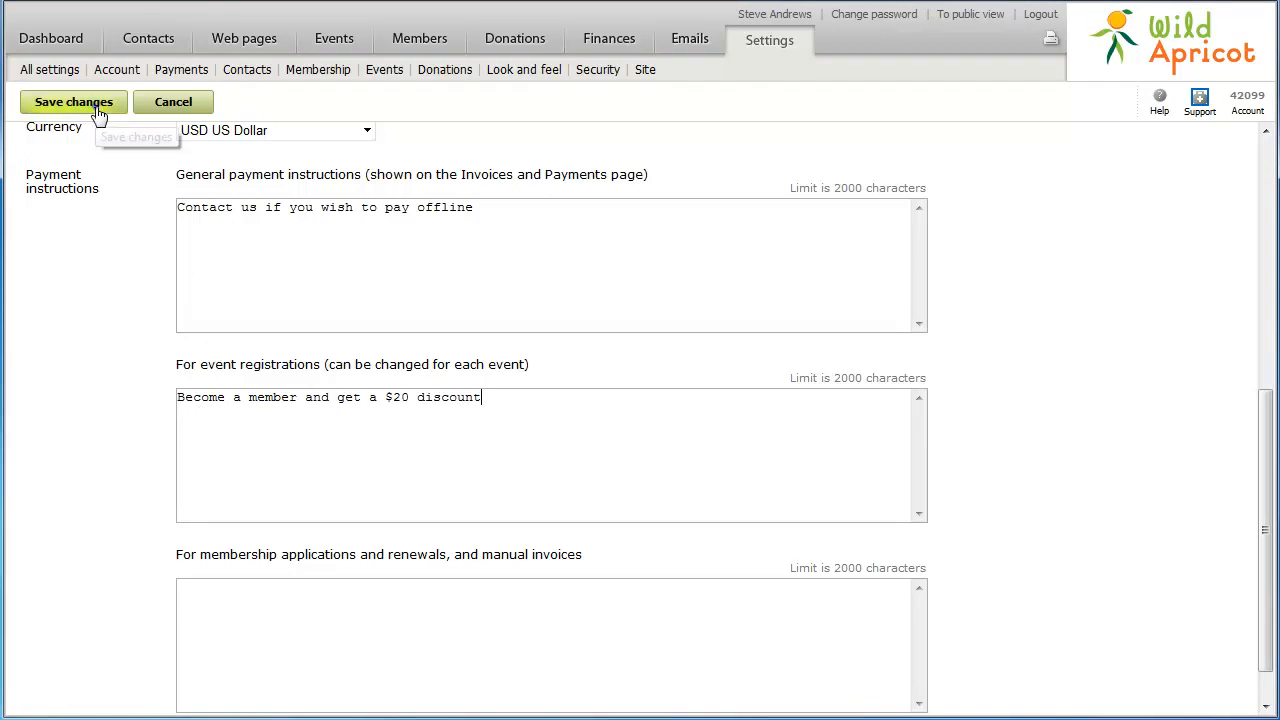
click(72, 100)
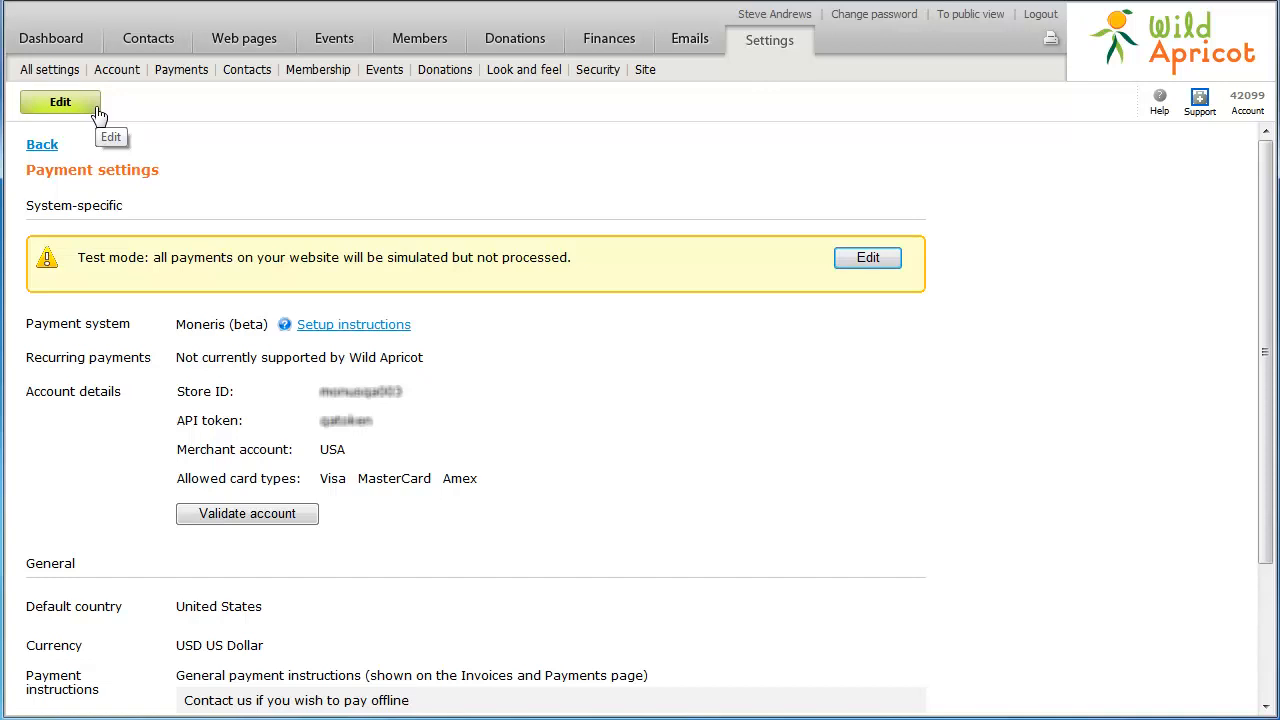